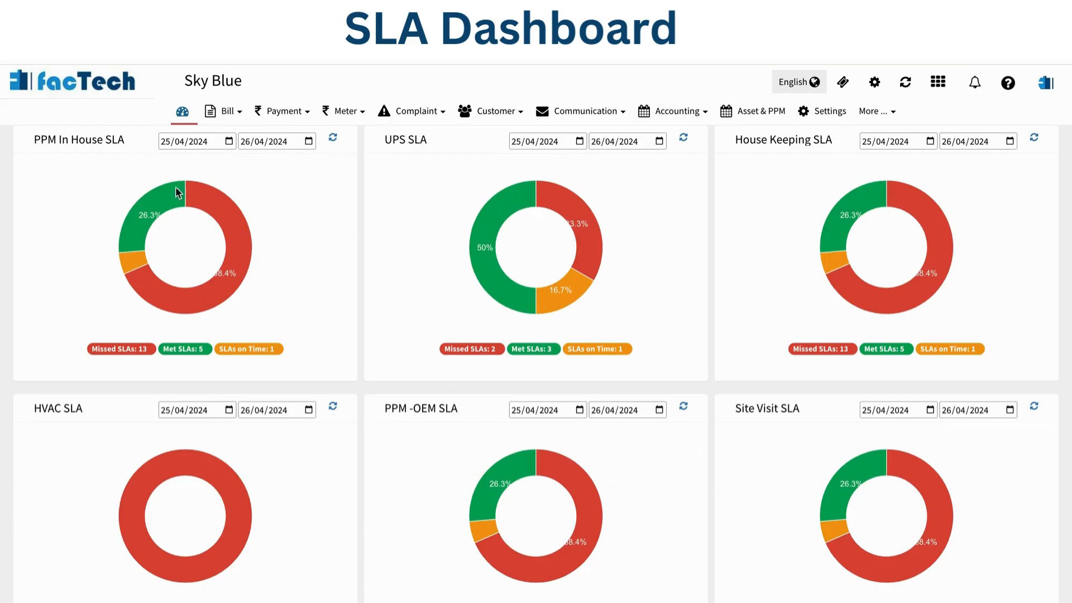
mouse_move(143, 178)
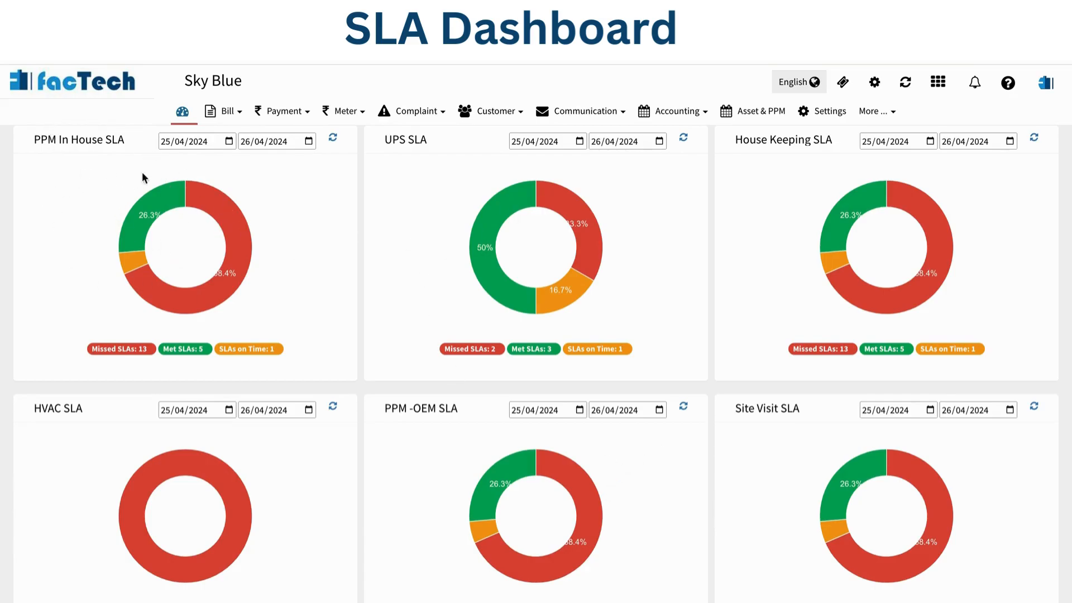
mouse_move(246, 287)
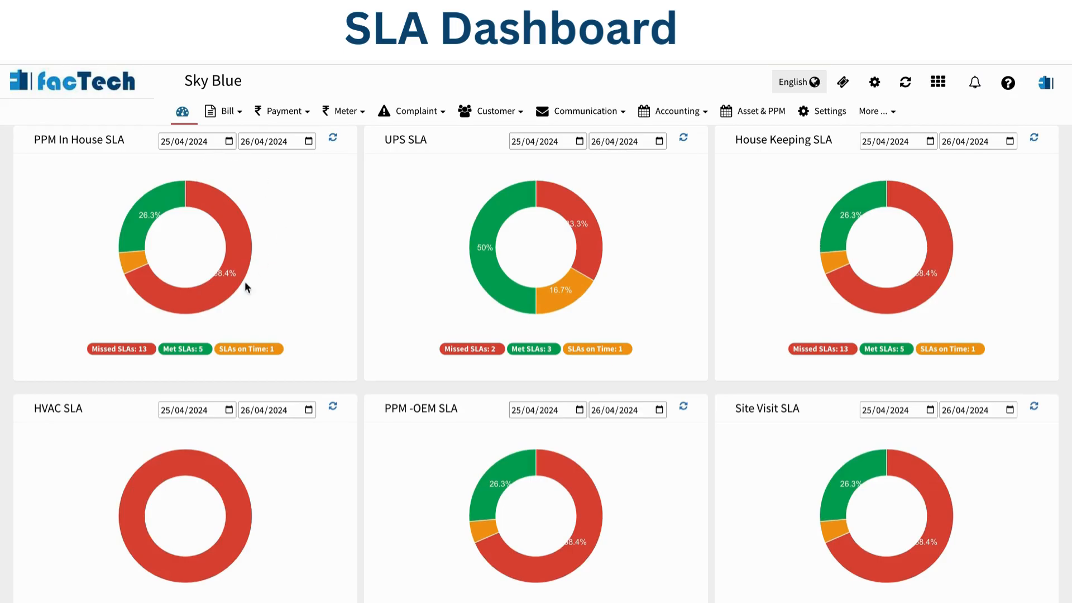
mouse_move(245, 272)
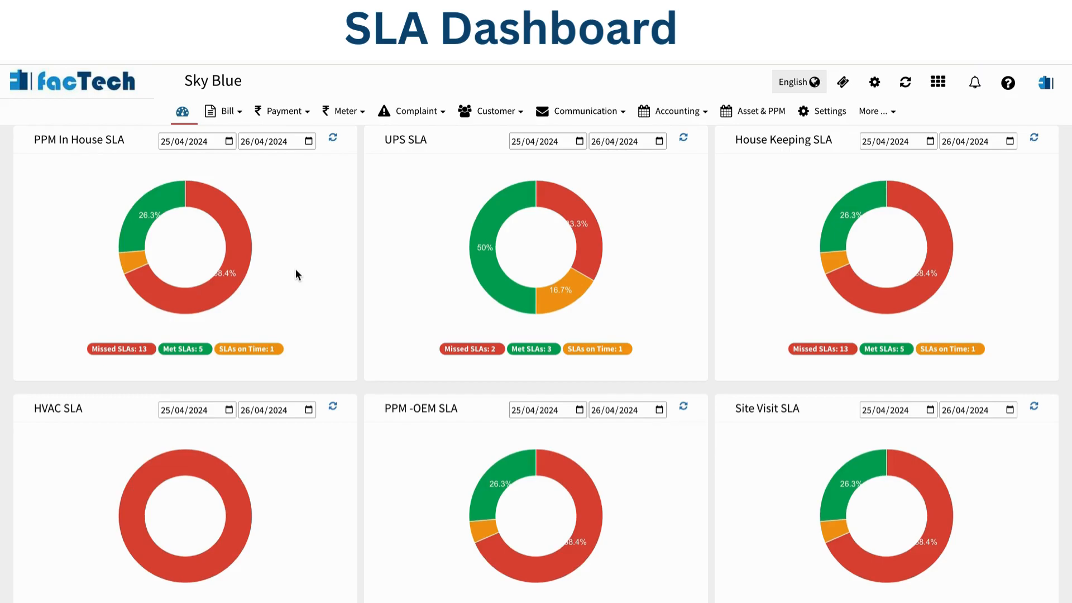
mouse_move(48, 153)
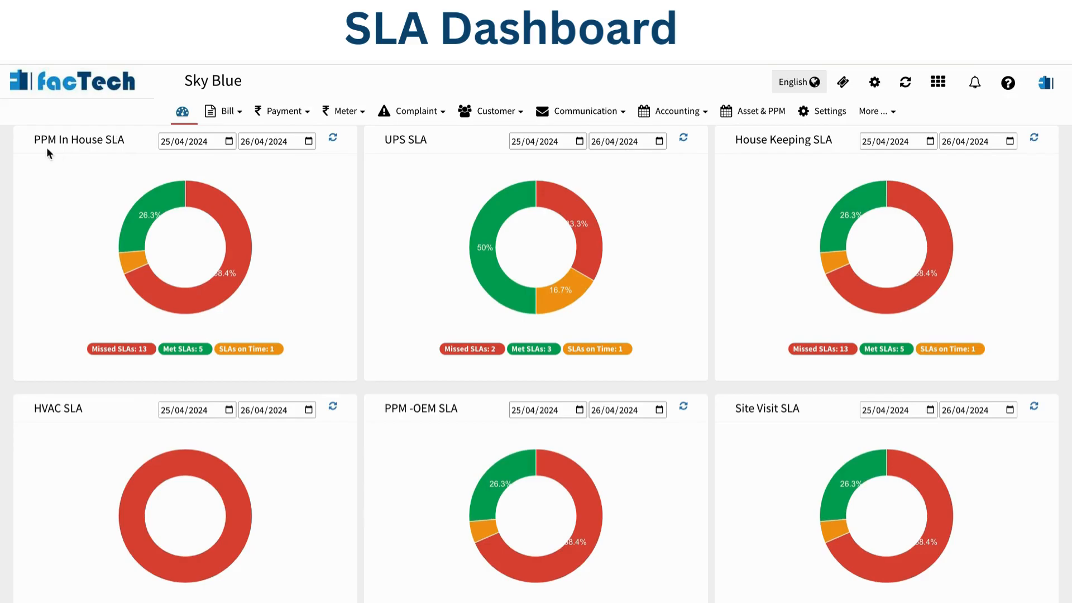
mouse_move(103, 146)
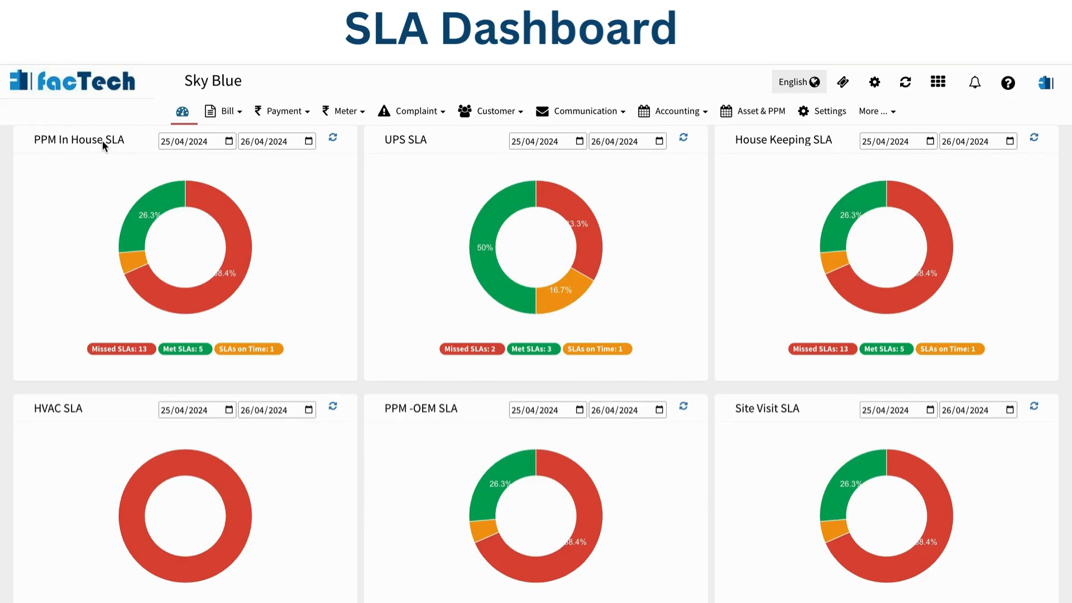
mouse_move(110, 208)
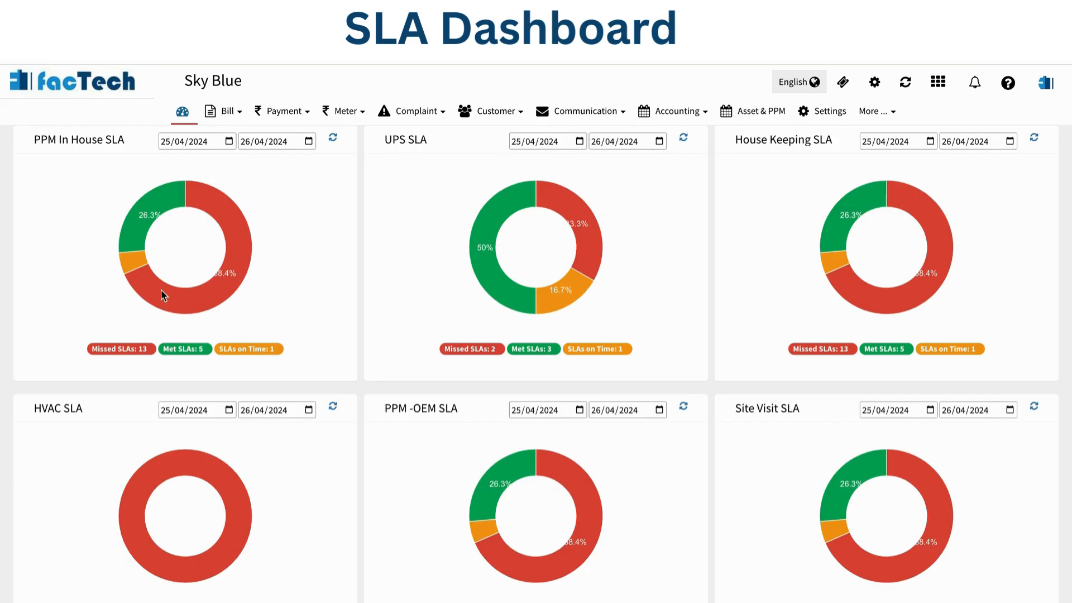
mouse_move(125, 356)
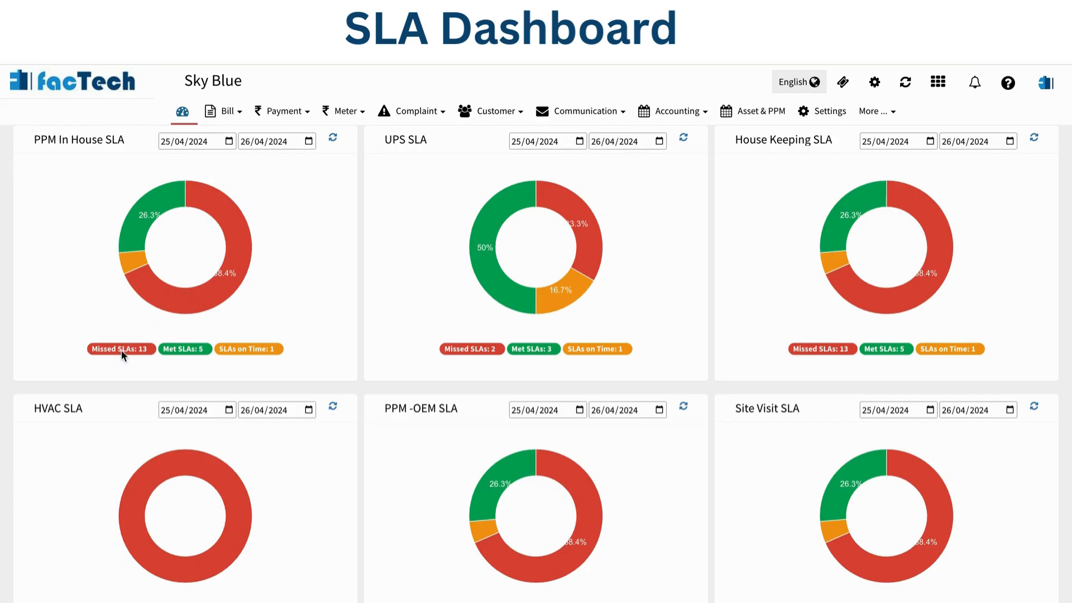
mouse_move(143, 354)
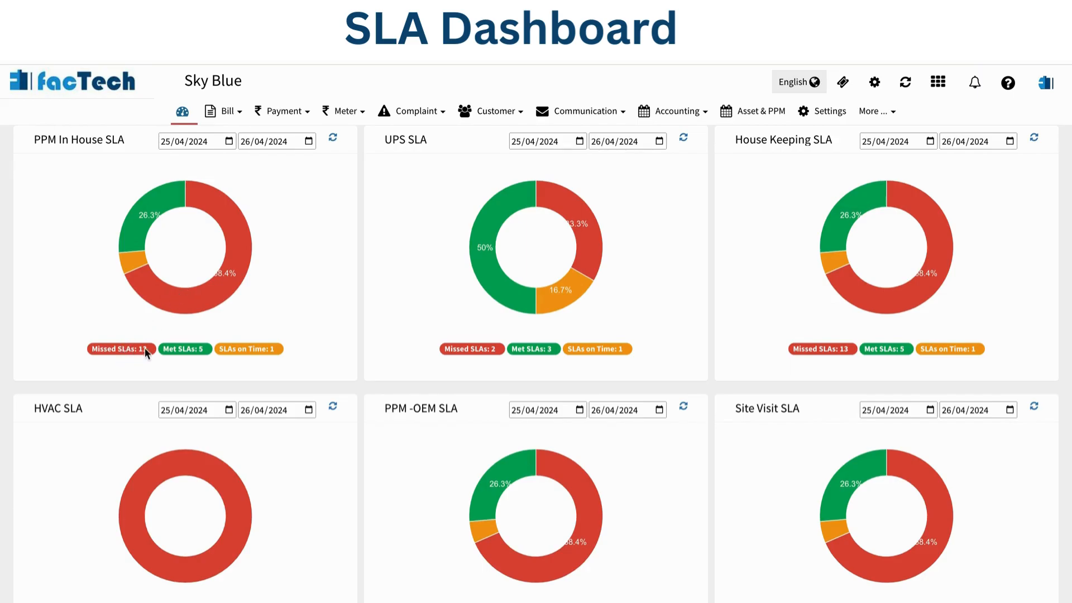
mouse_move(194, 356)
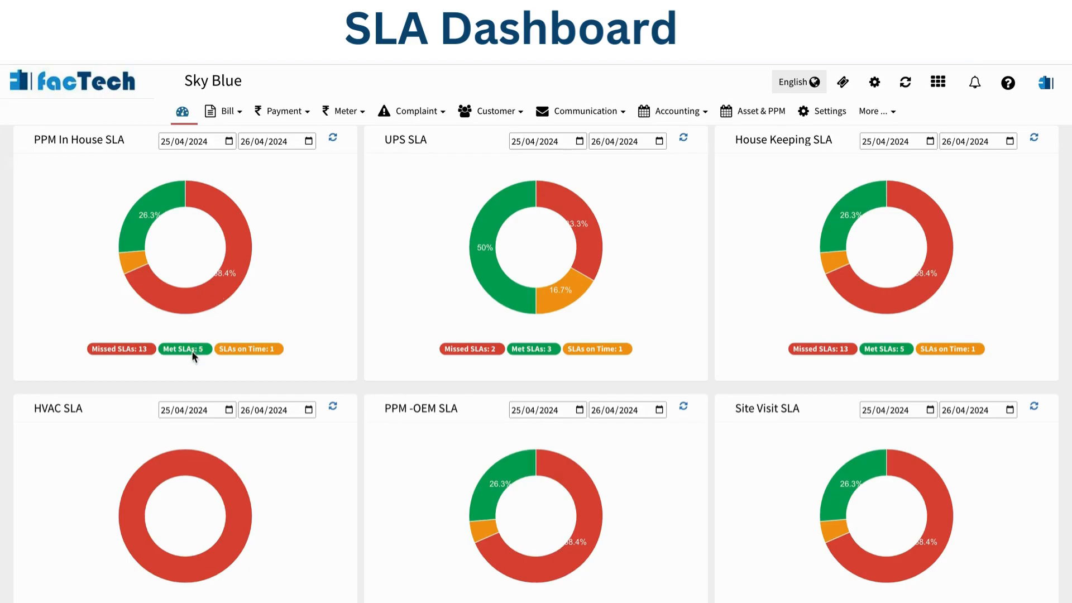
mouse_move(250, 353)
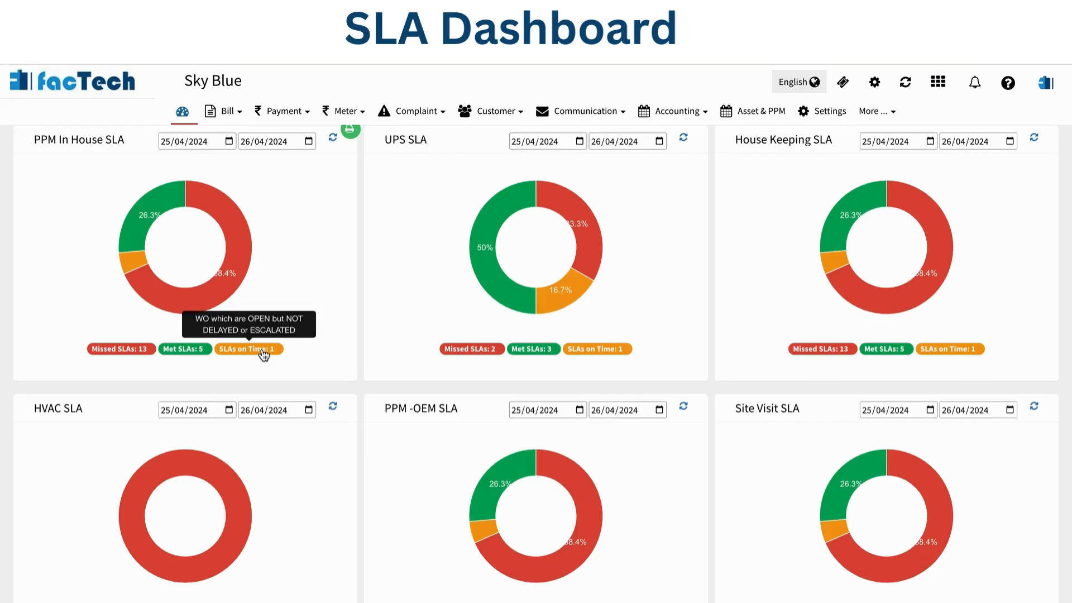
mouse_move(185, 348)
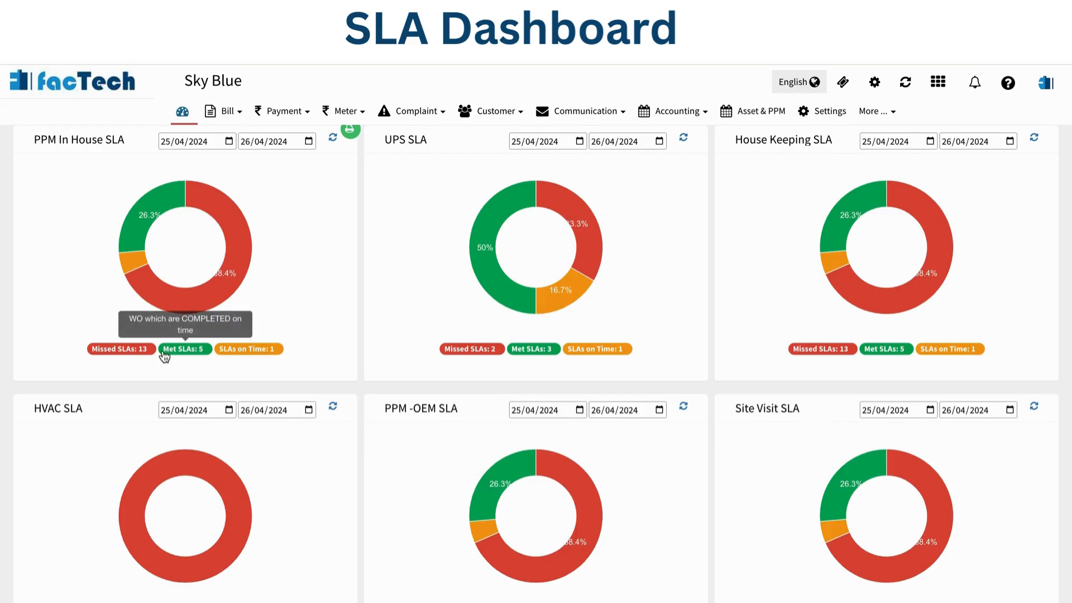
mouse_move(121, 350)
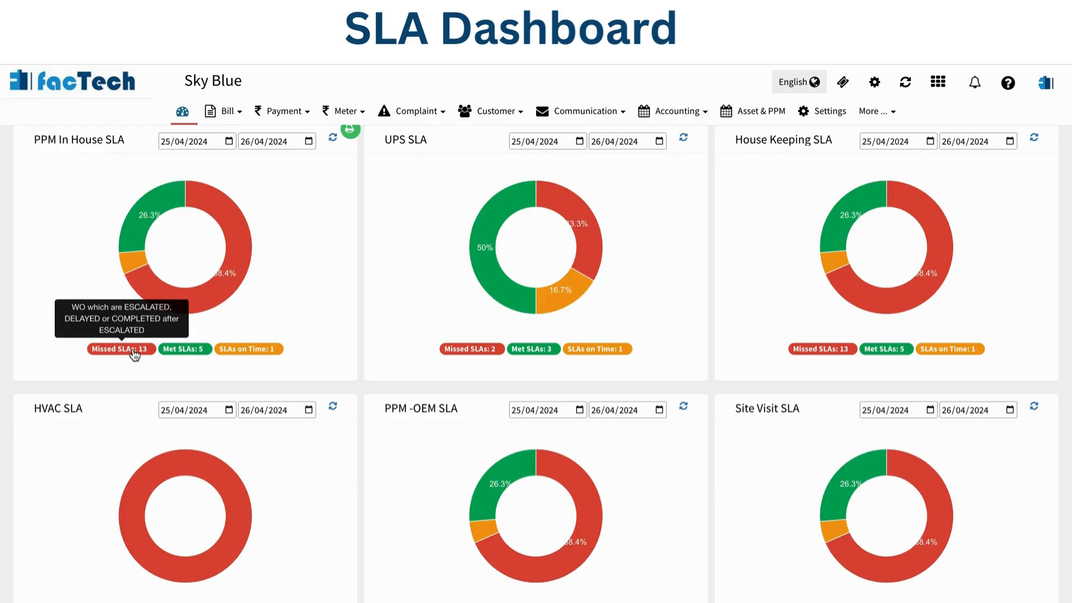
mouse_move(115, 204)
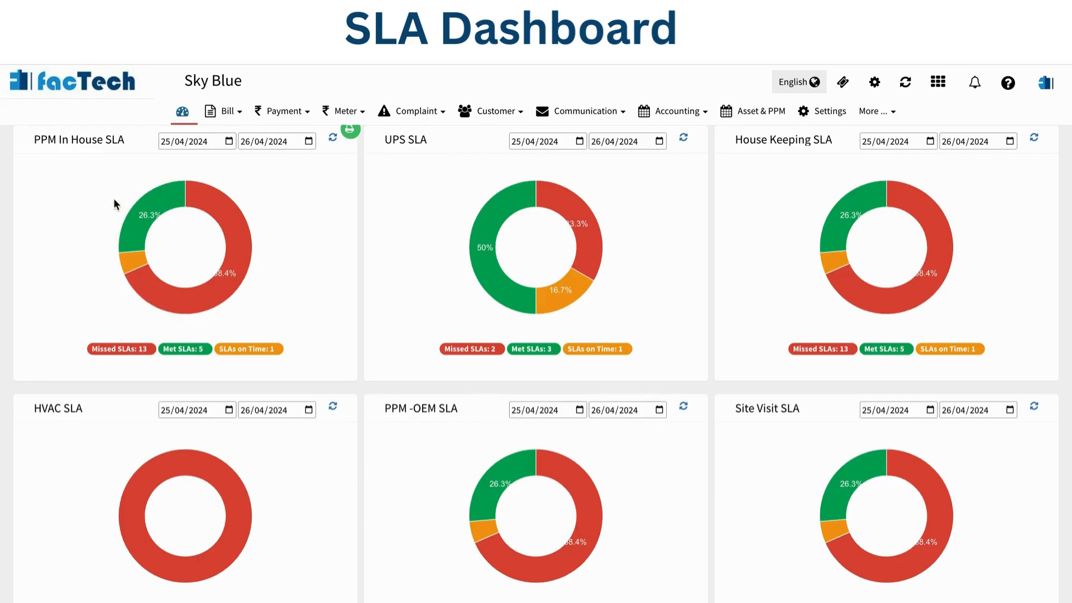
mouse_move(147, 212)
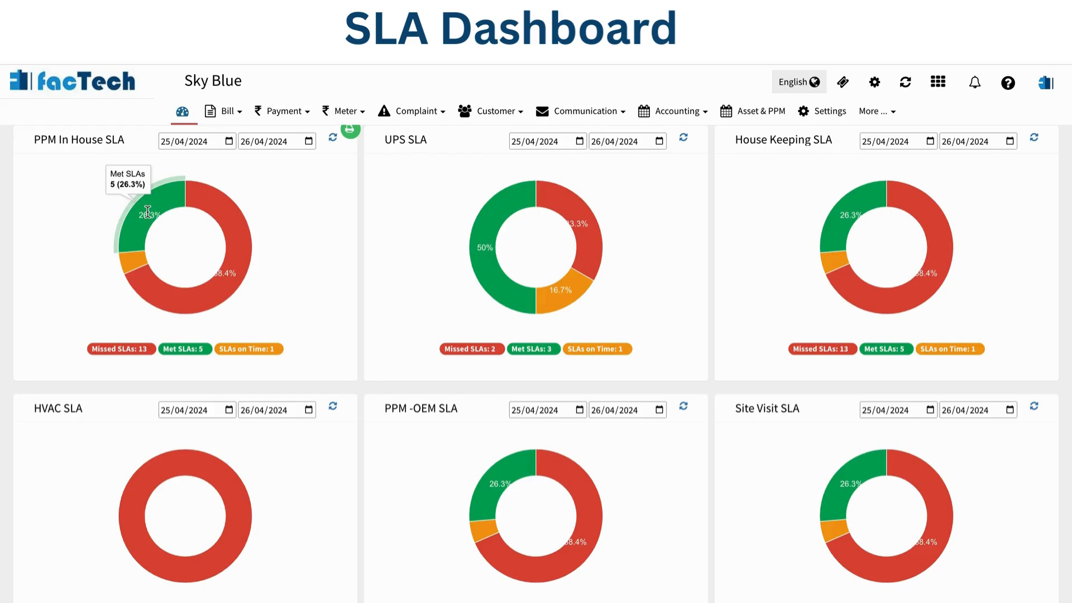
mouse_move(294, 247)
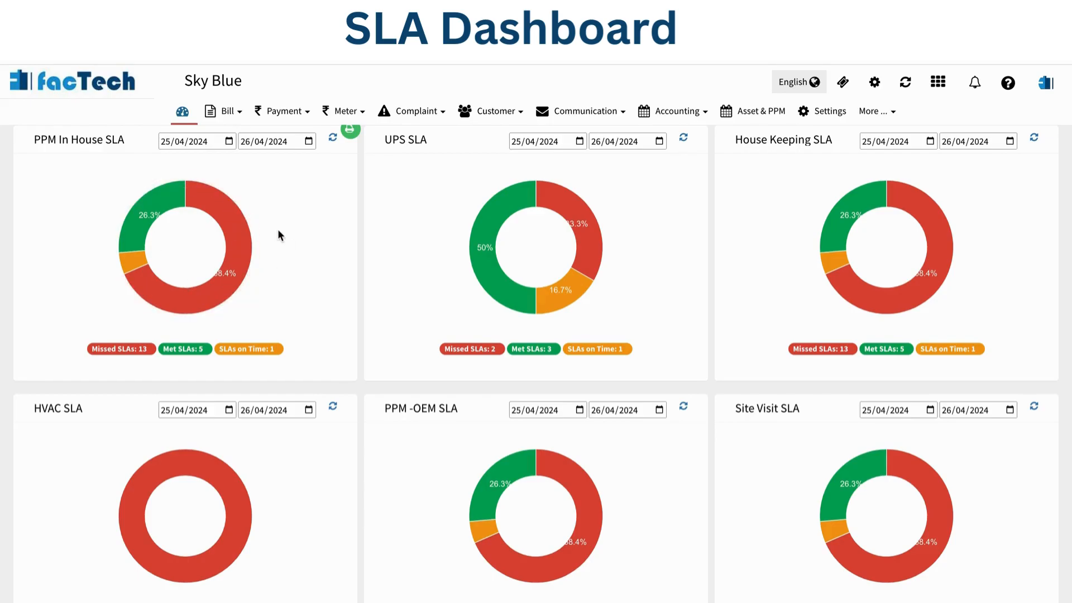
mouse_move(512, 213)
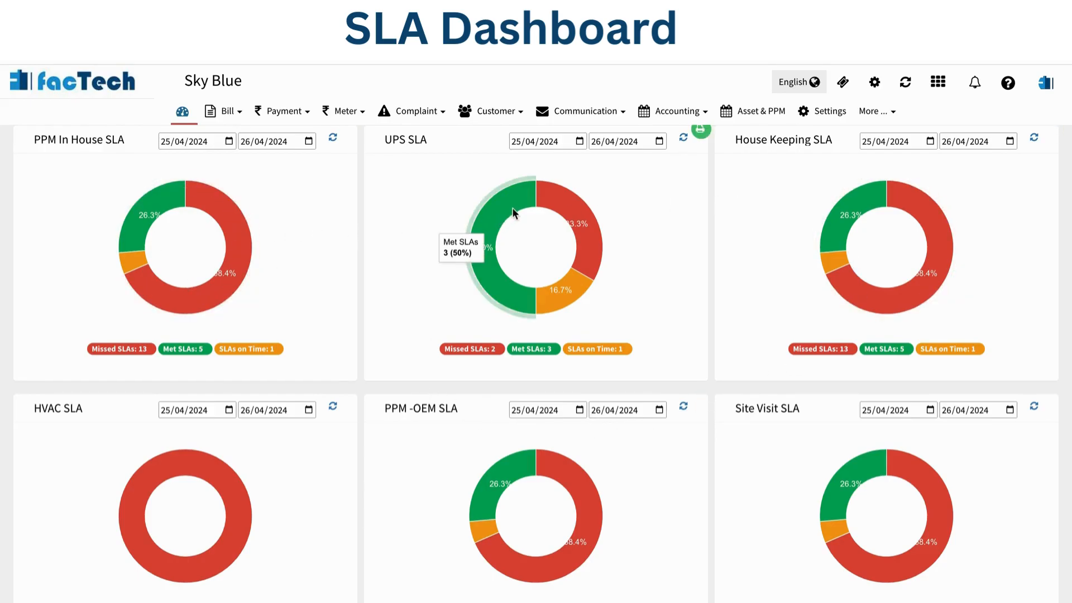
mouse_move(422, 151)
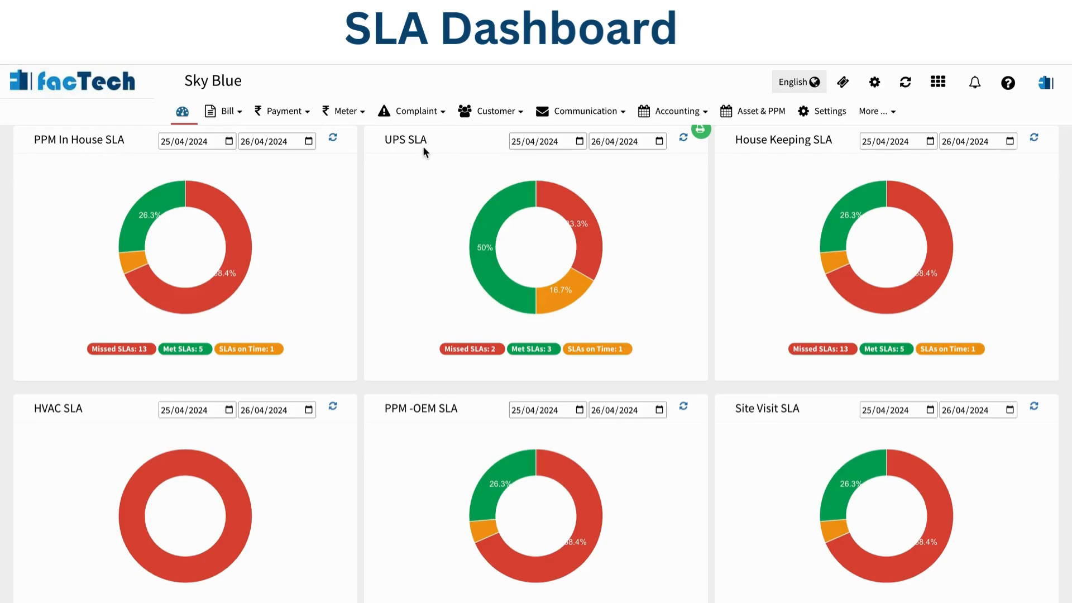
mouse_move(162, 480)
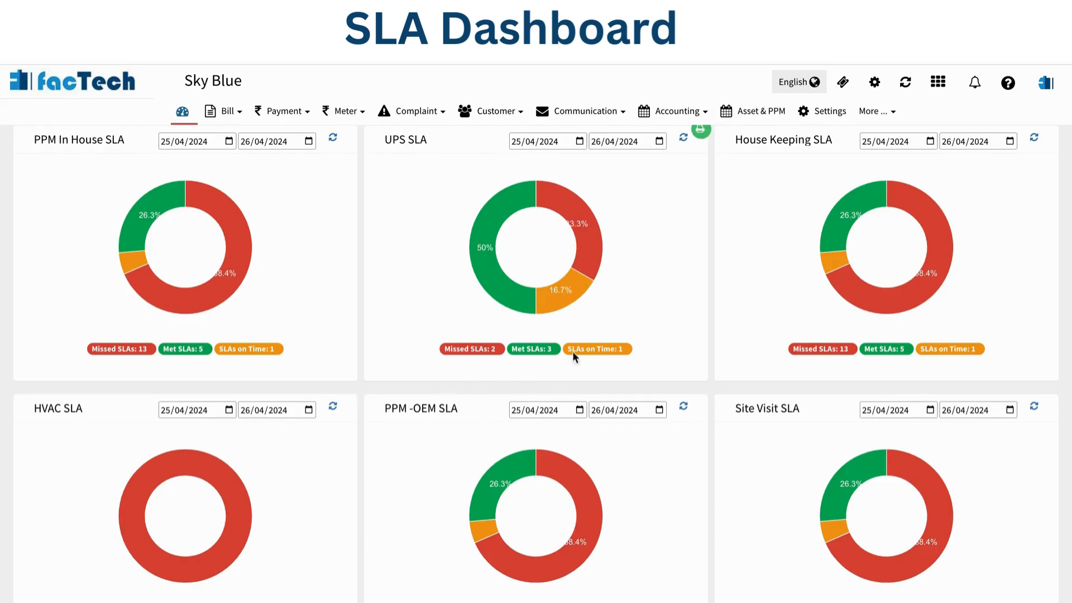
mouse_move(837, 289)
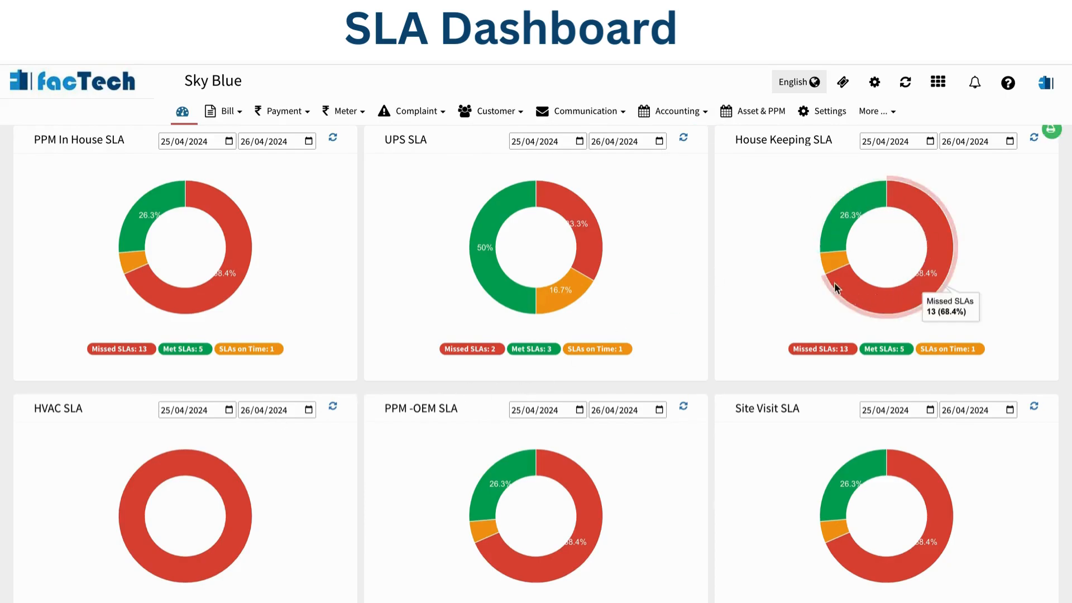
mouse_move(853, 238)
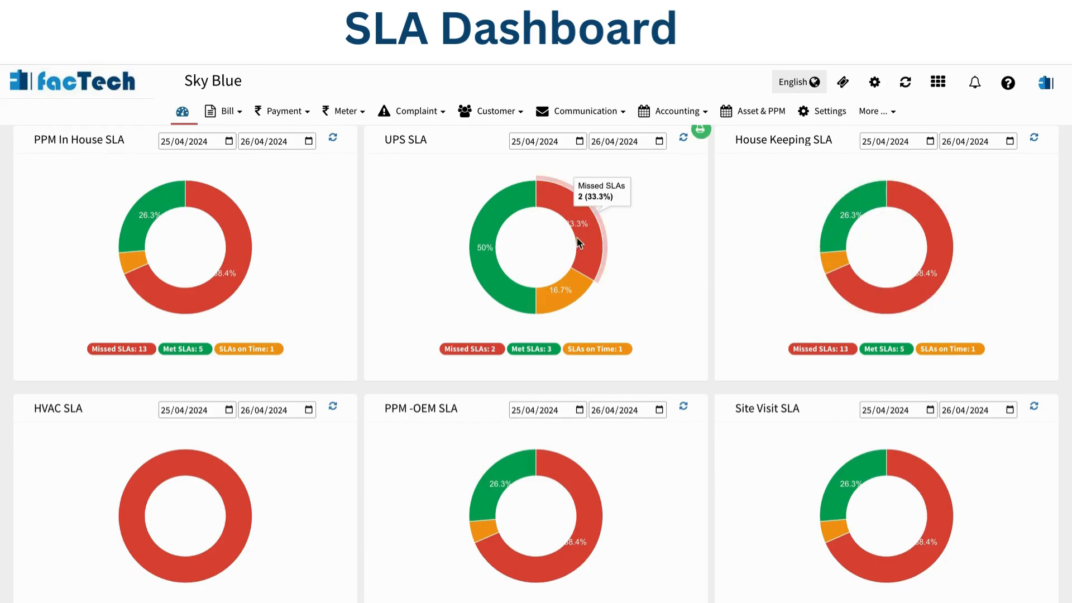
mouse_move(342, 265)
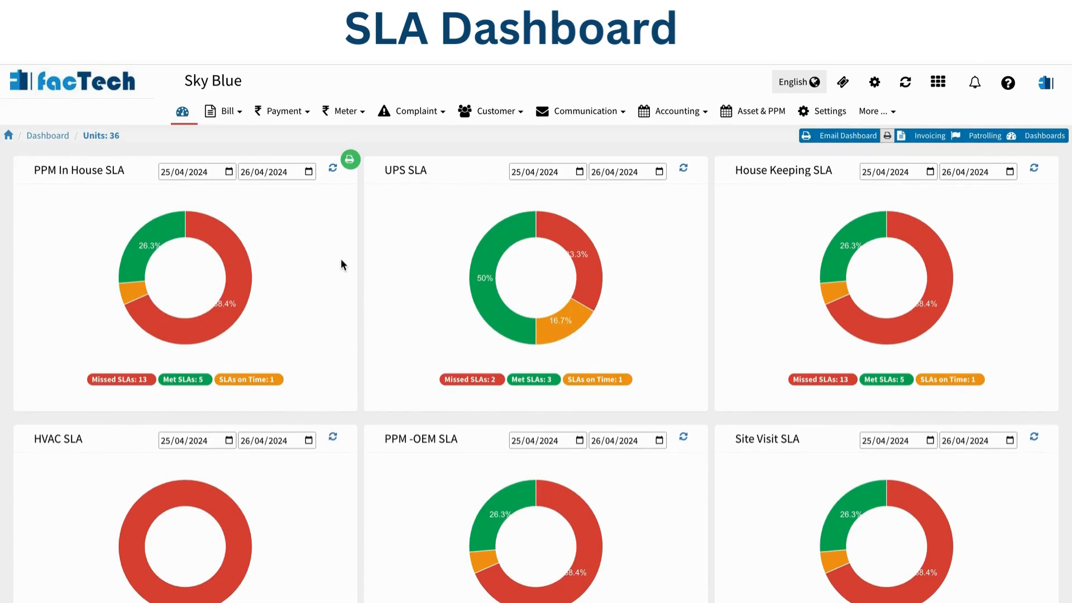
mouse_move(1018, 165)
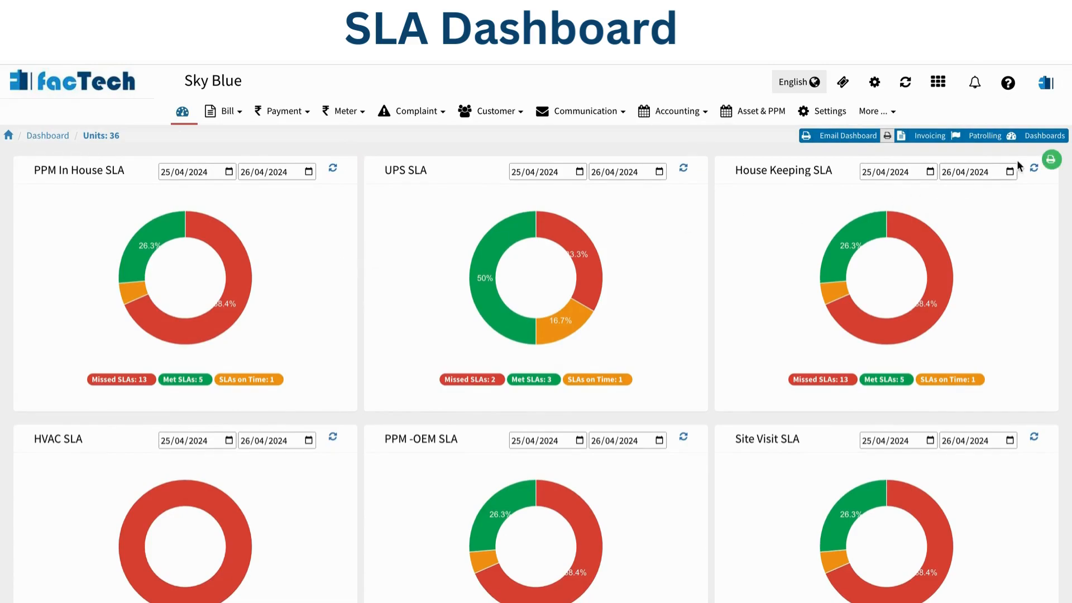
- Find the SLA dashboard card in Choose Your Dashboard and start editing it
left_click(1044, 136)
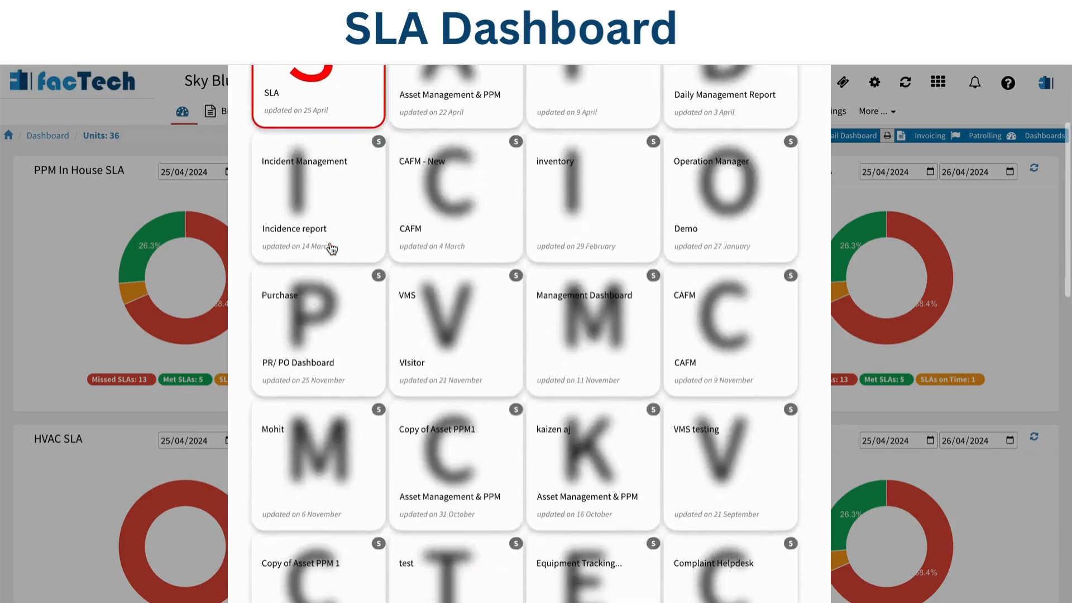
scroll("down", 3)
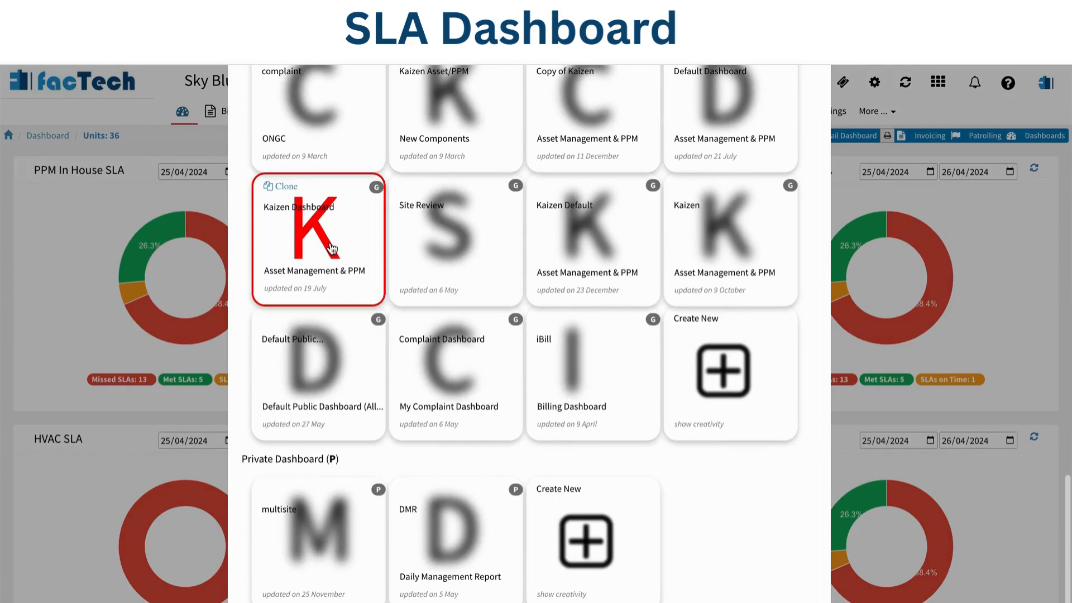
mouse_move(584, 543)
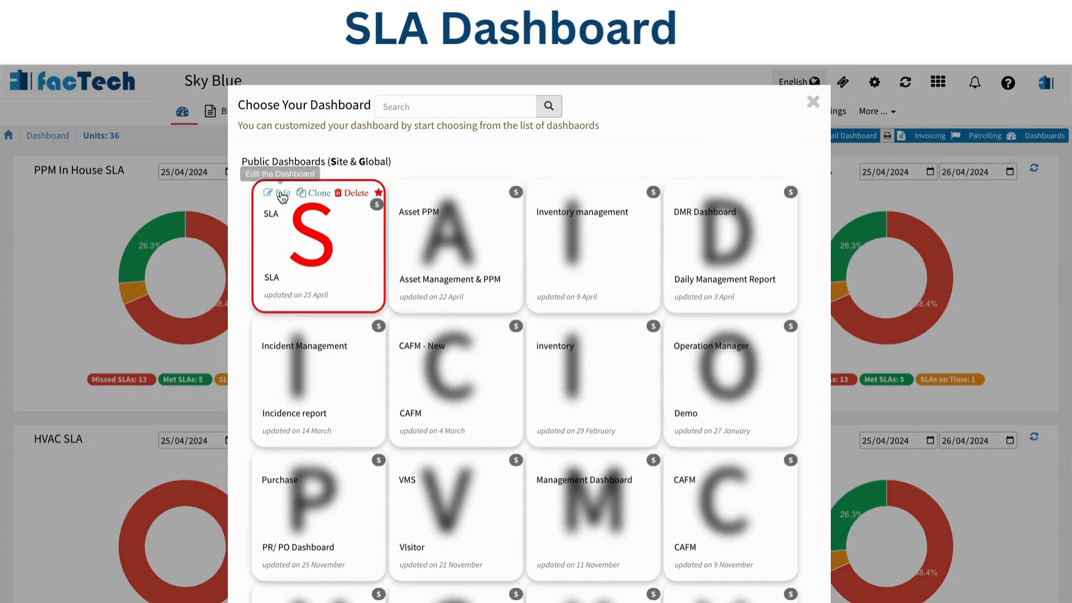
left_click(277, 192)
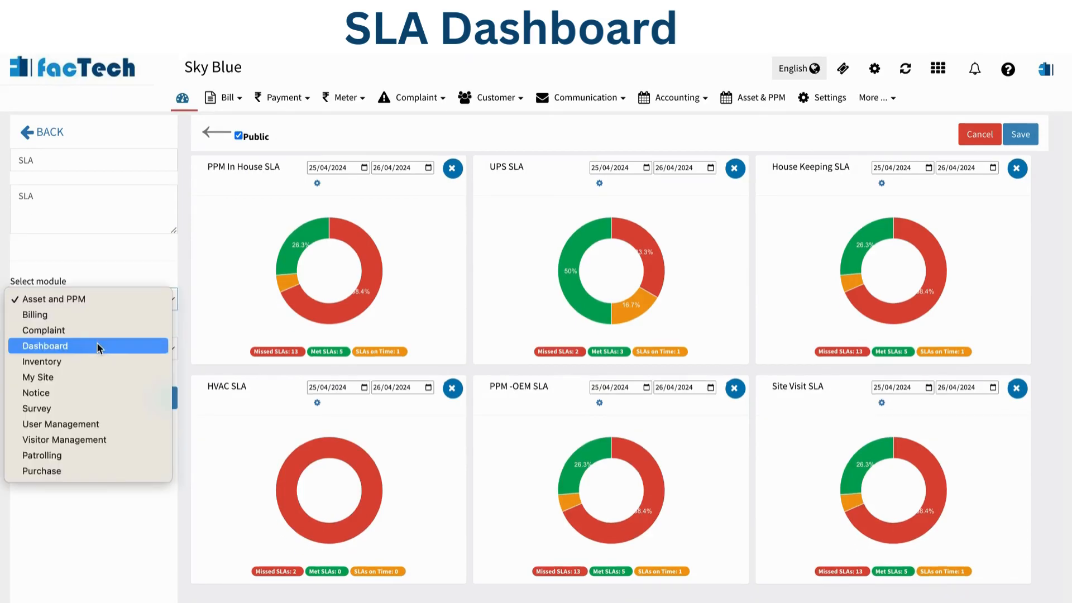
- Add an SLA Dashboard component from the Dashboard module for Sky Blue
left_click(44, 345)
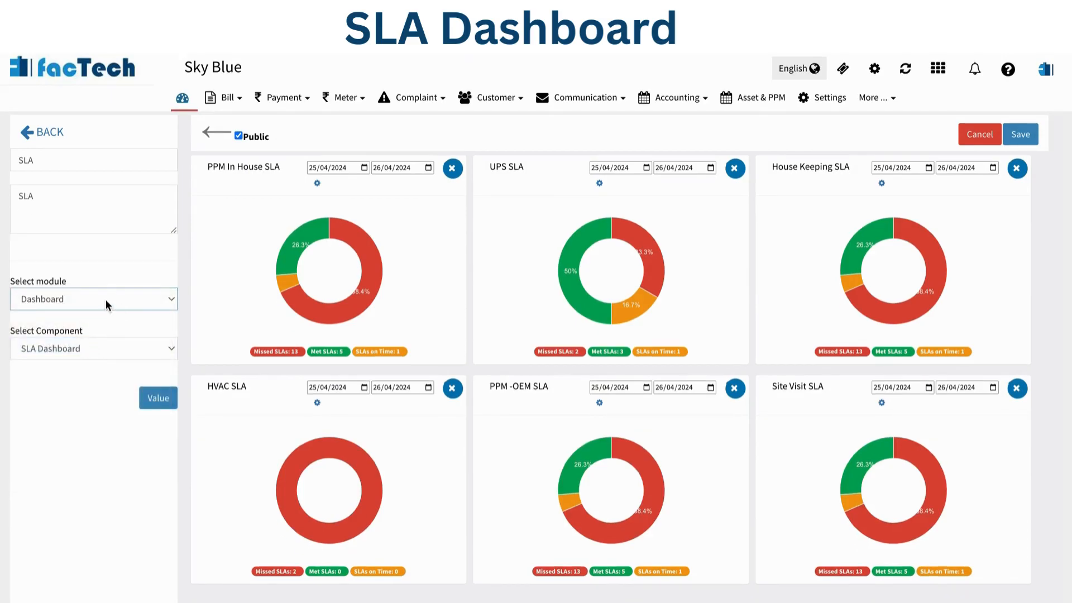
left_click(94, 299)
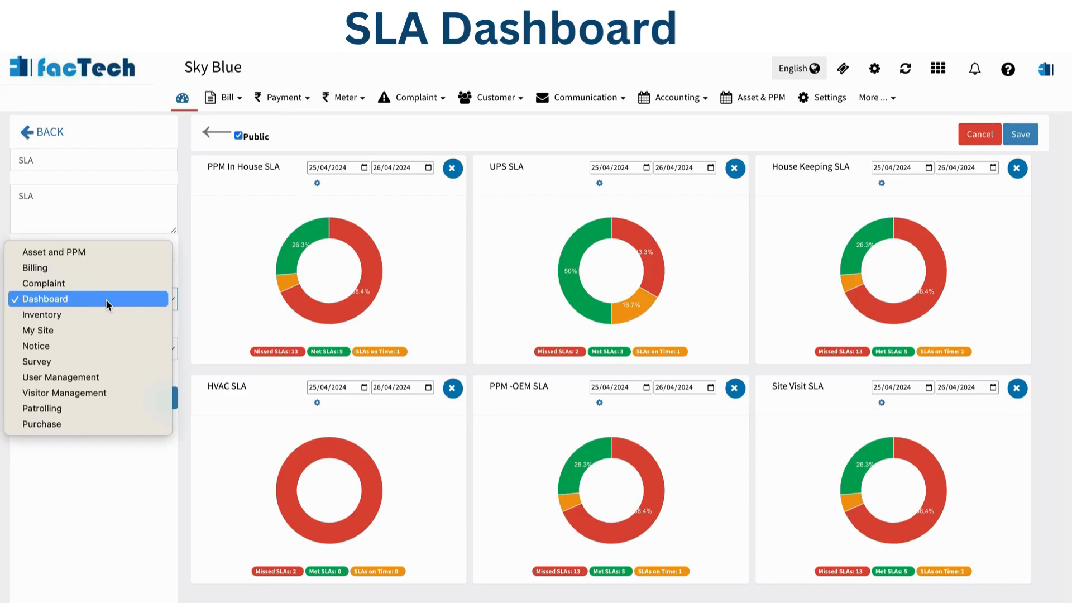
left_click(46, 298)
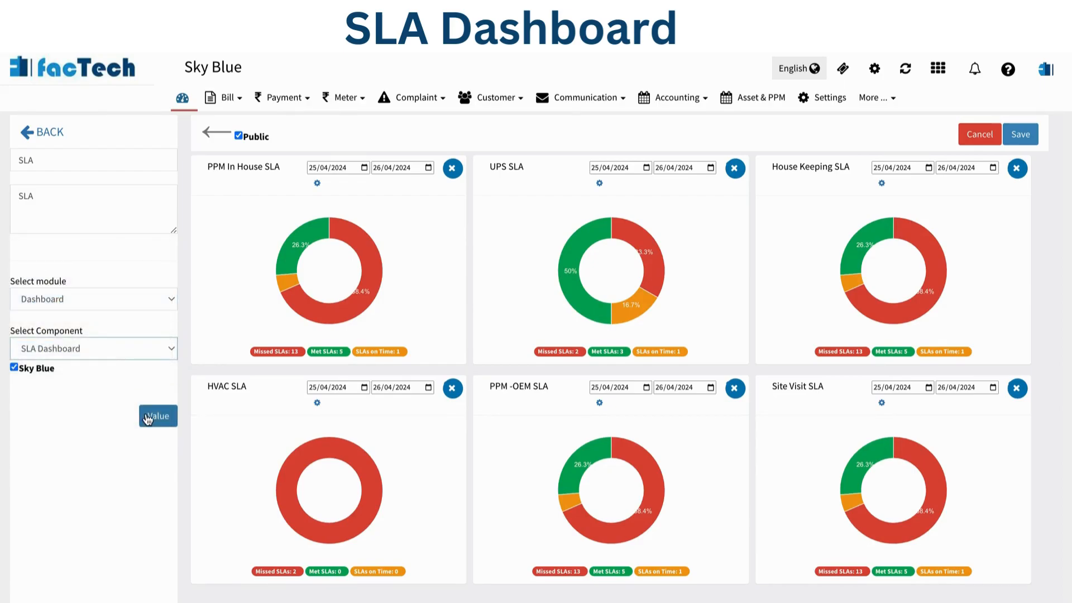
left_click(157, 415)
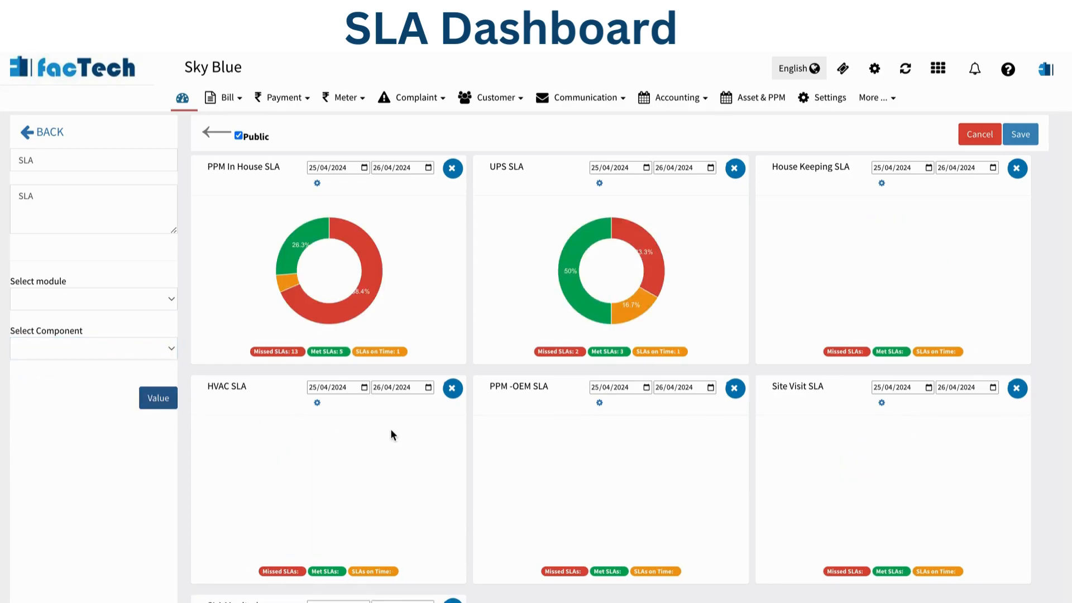
scroll("down", 3)
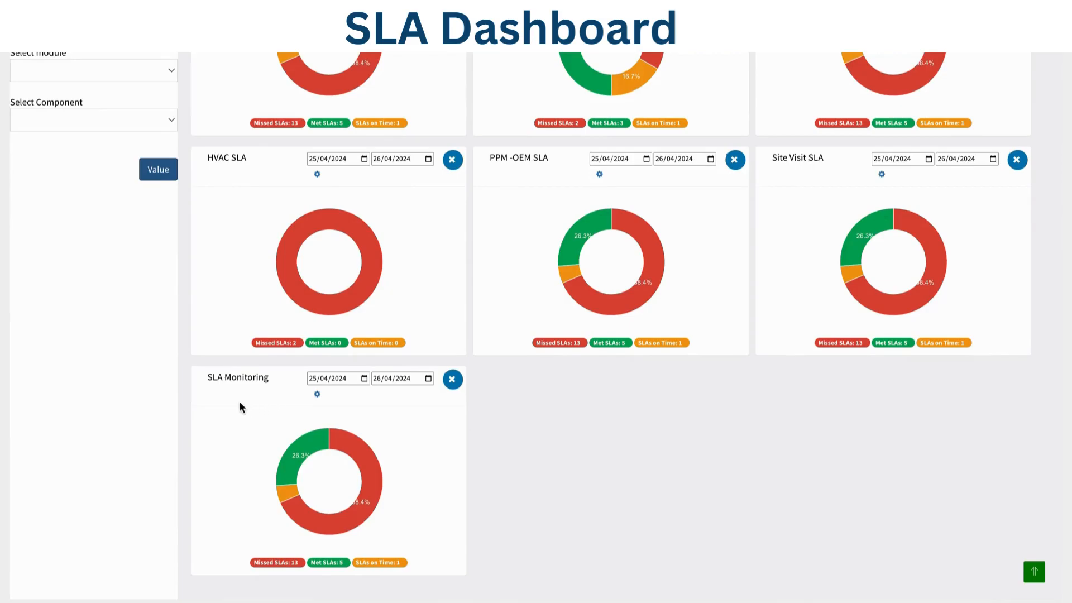
mouse_move(317, 396)
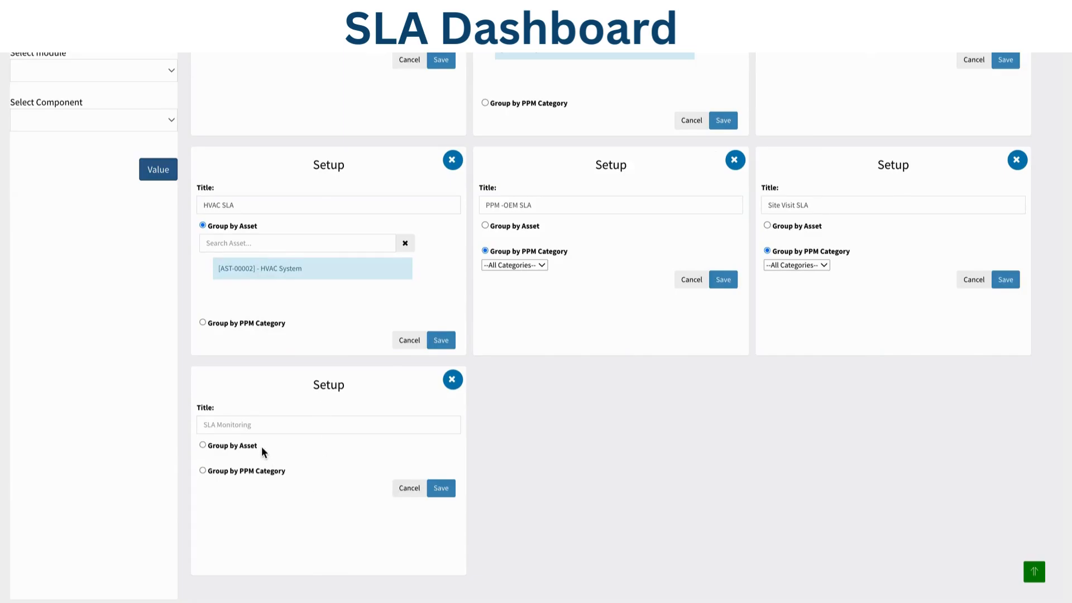
mouse_move(238, 450)
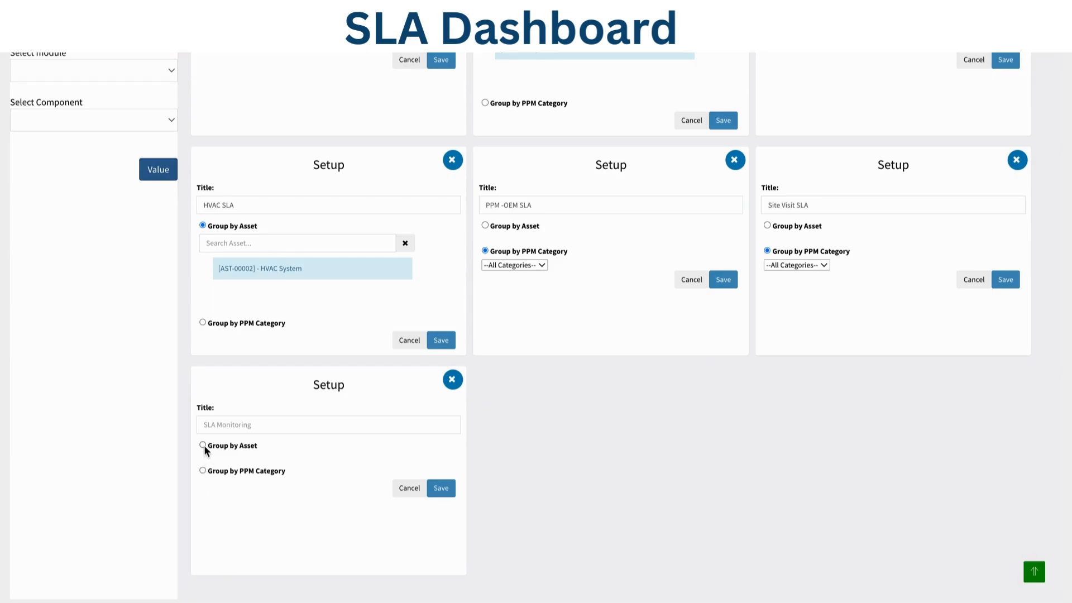
- Group the new widget by asset and link it to the STP asset
left_click(202, 446)
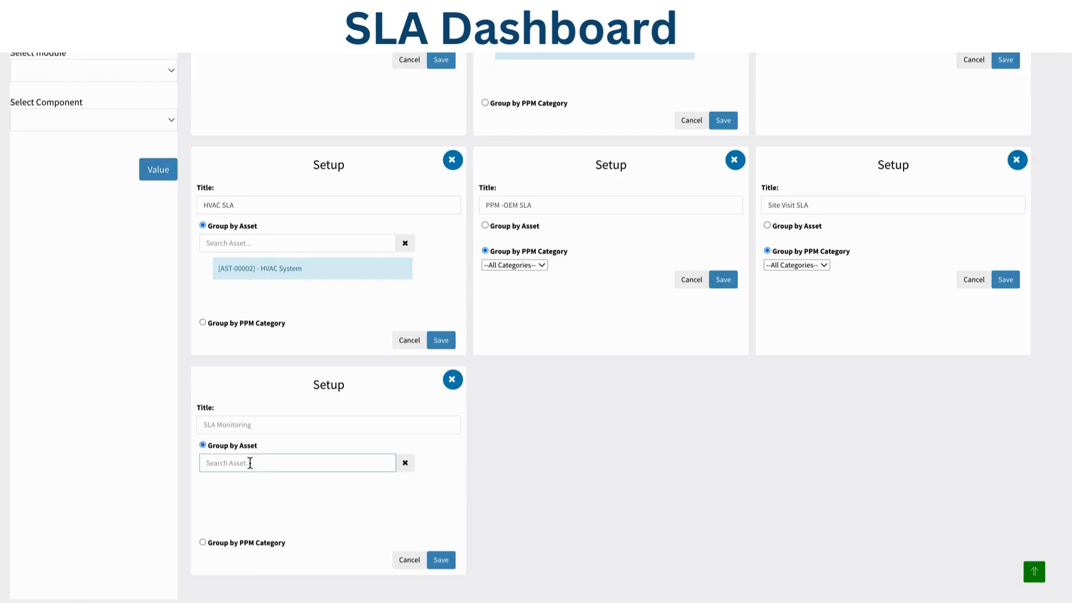
type("STP")
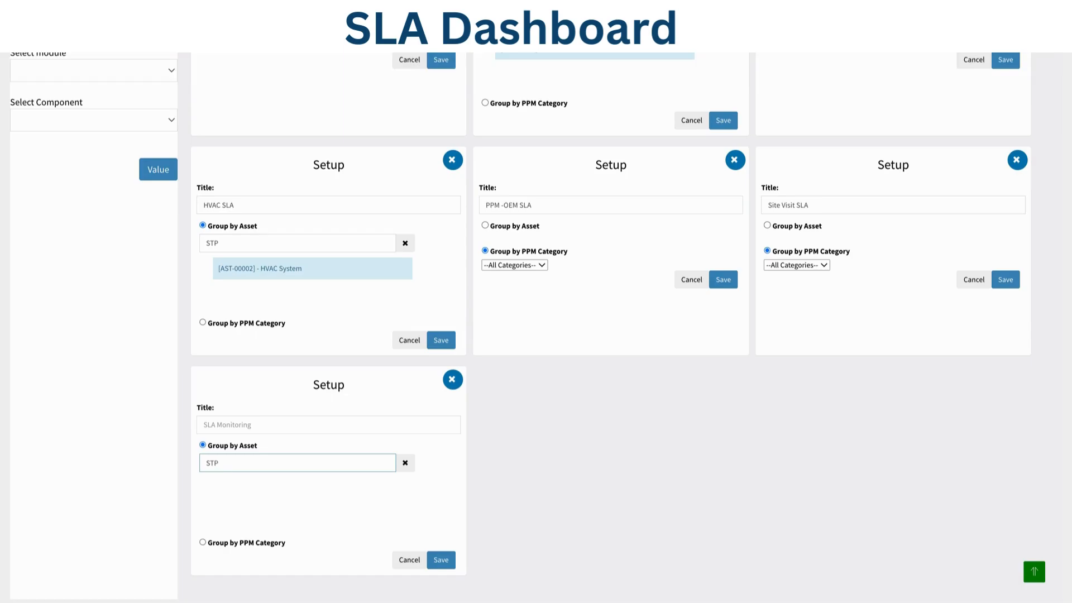
left_click(297, 462)
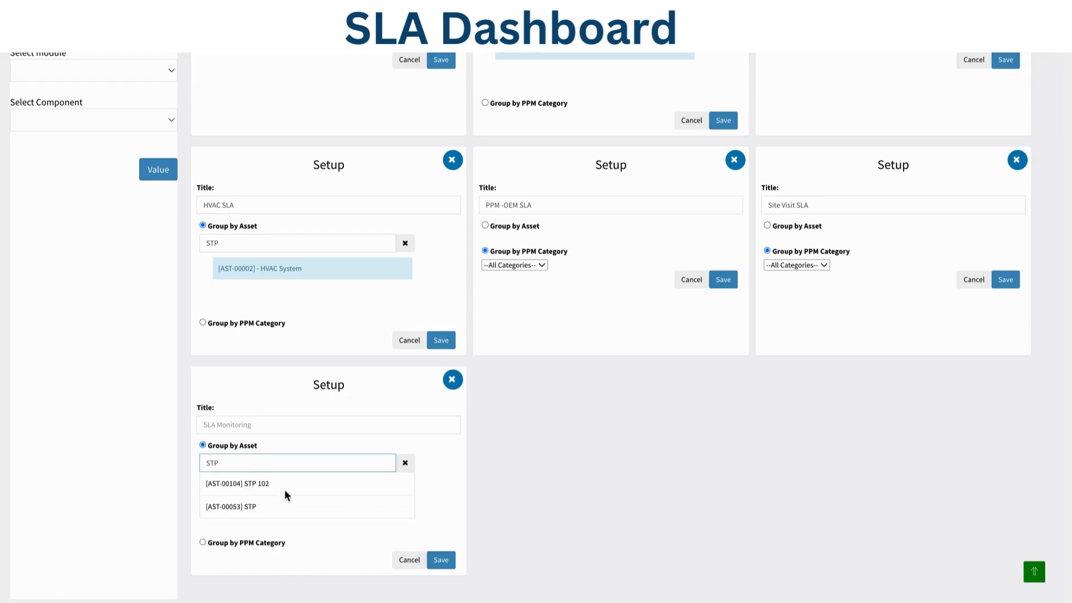
left_click(232, 507)
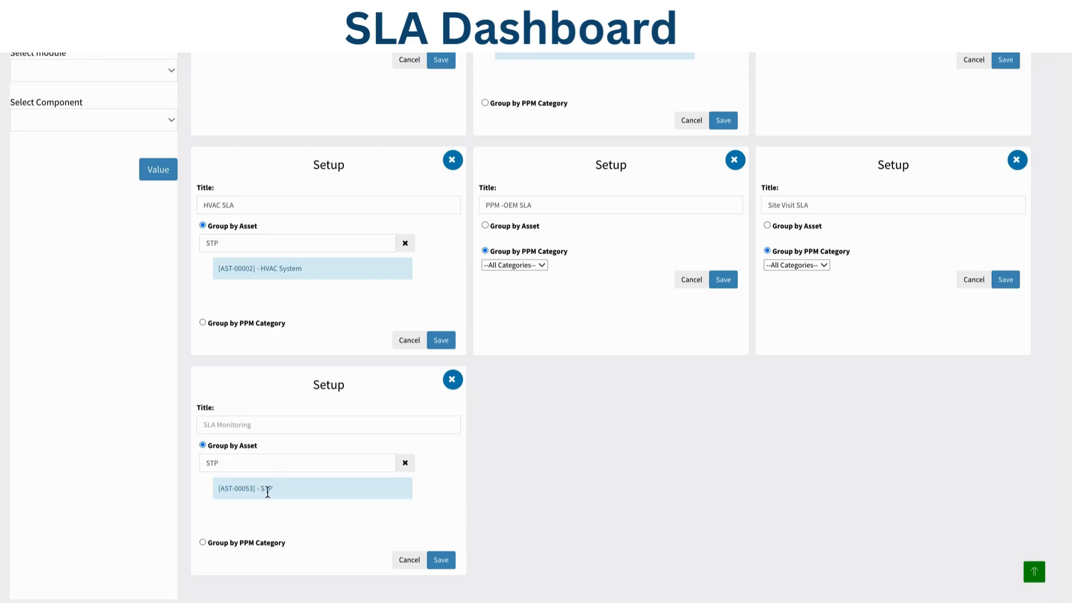
- Retitle the widget 'STP SLA', save it, and save the SLA dashboard
left_click(329, 424)
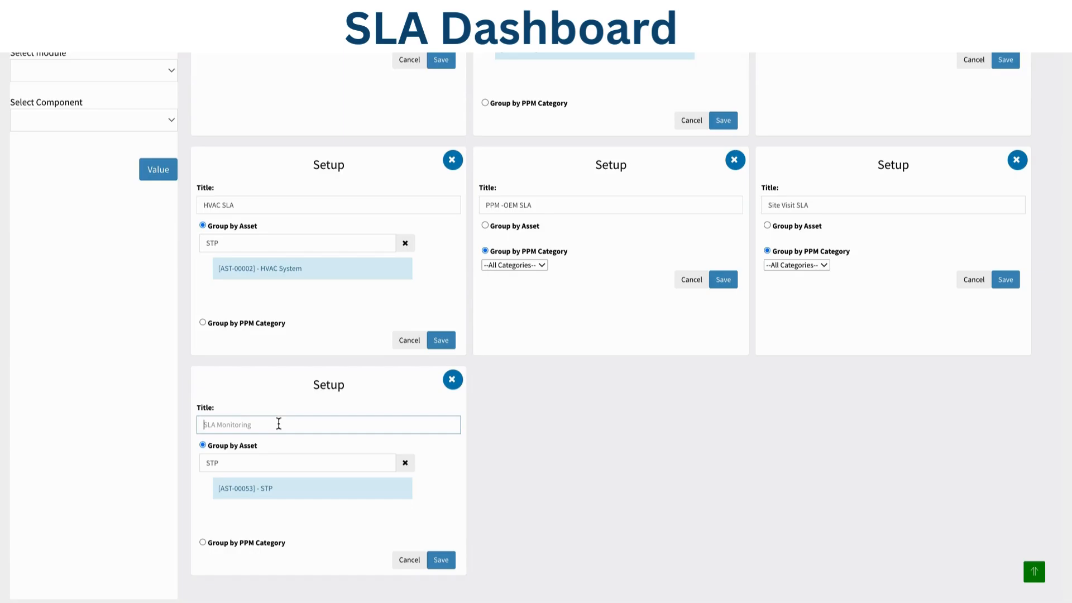
type("STP SLA")
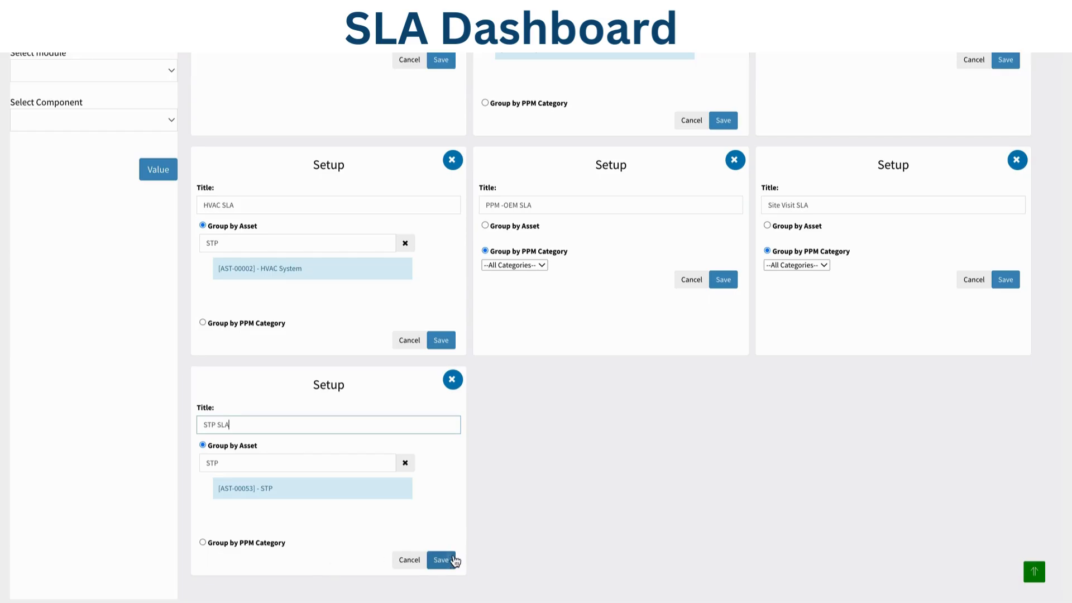
left_click(441, 560)
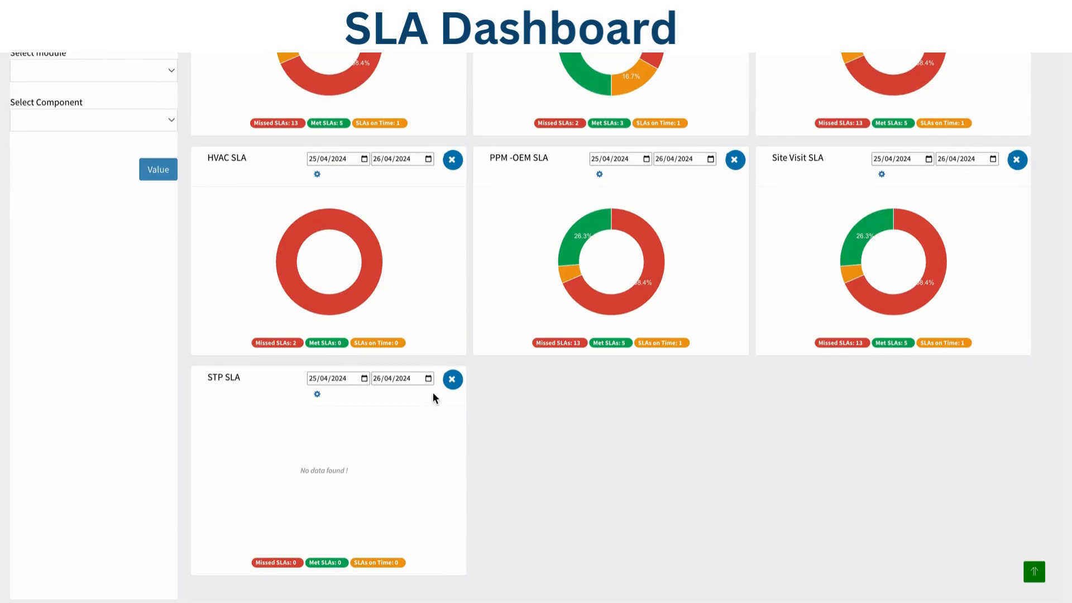
mouse_move(356, 476)
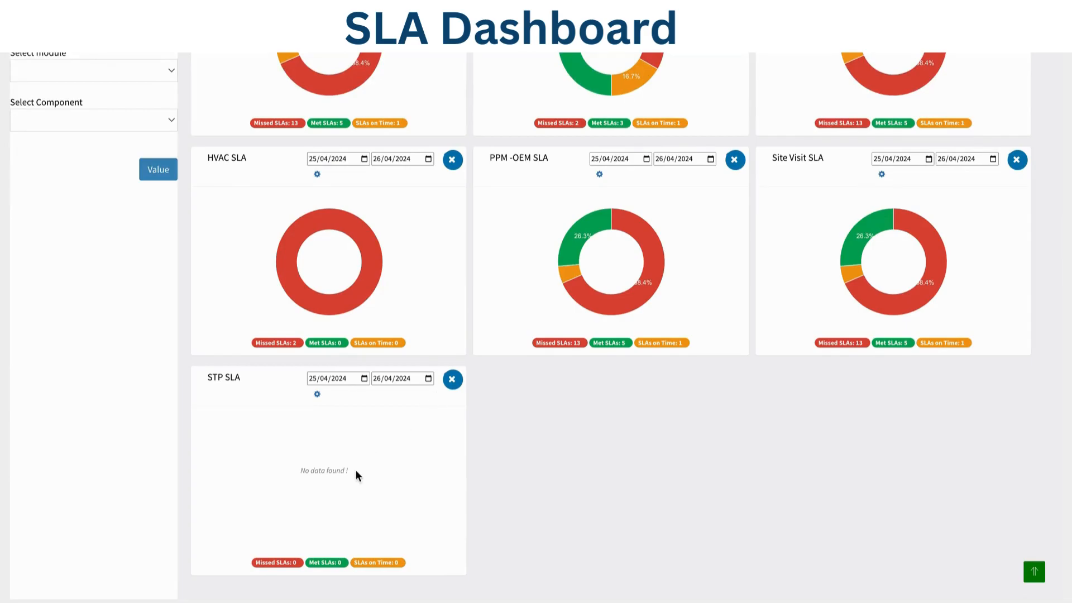
scroll("down", 3)
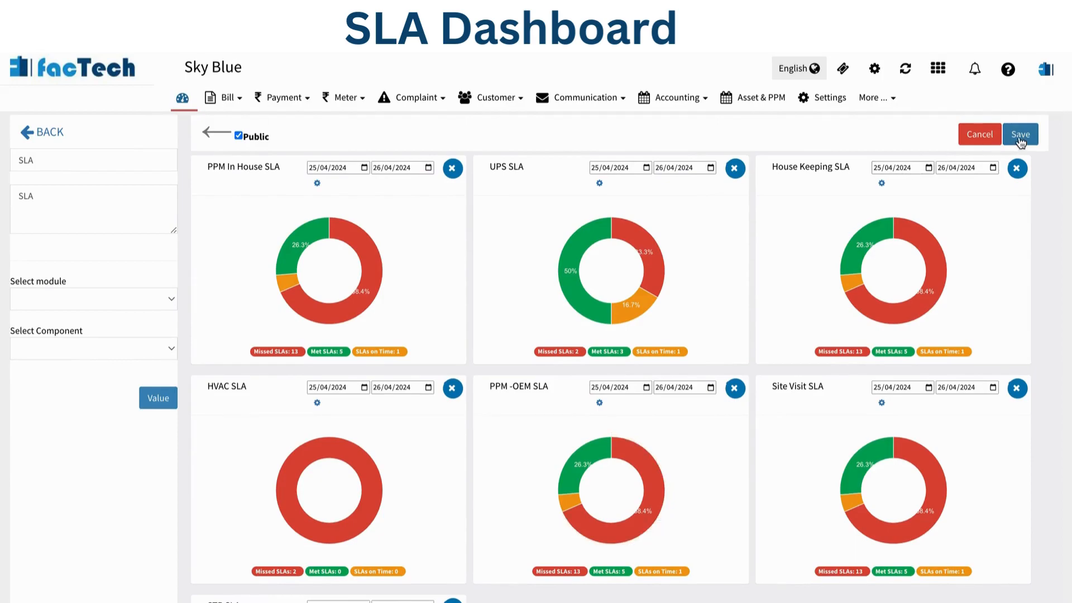
left_click(1019, 134)
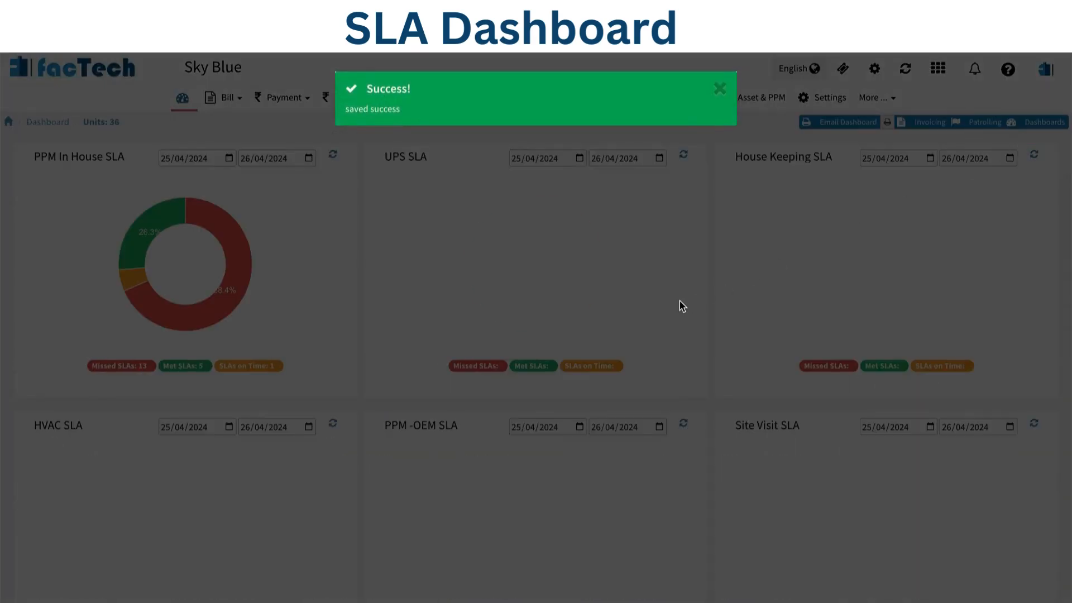
scroll("down", 3)
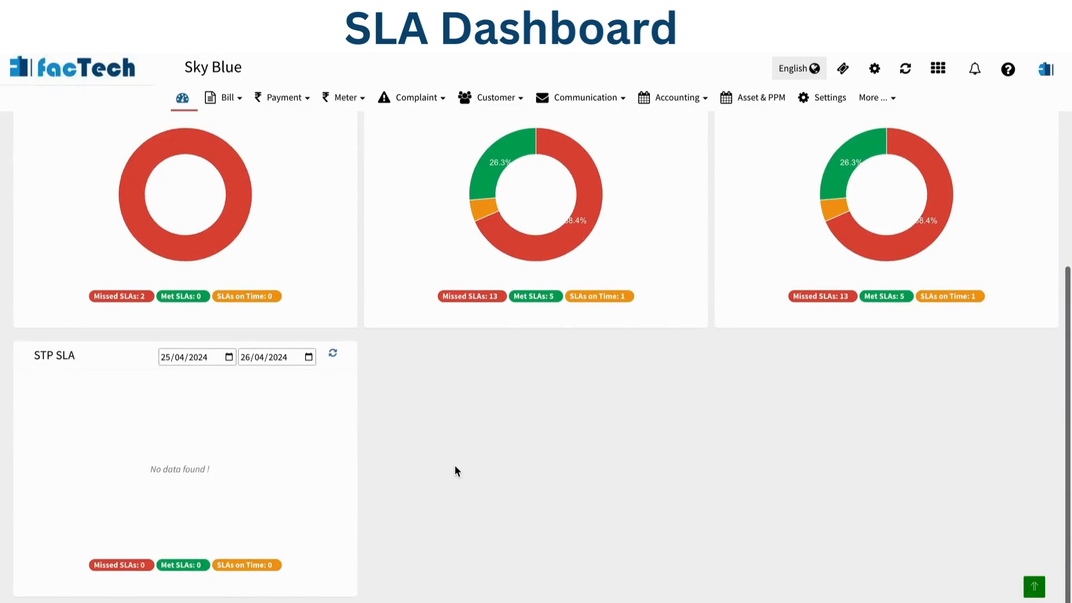
scroll("down", 3)
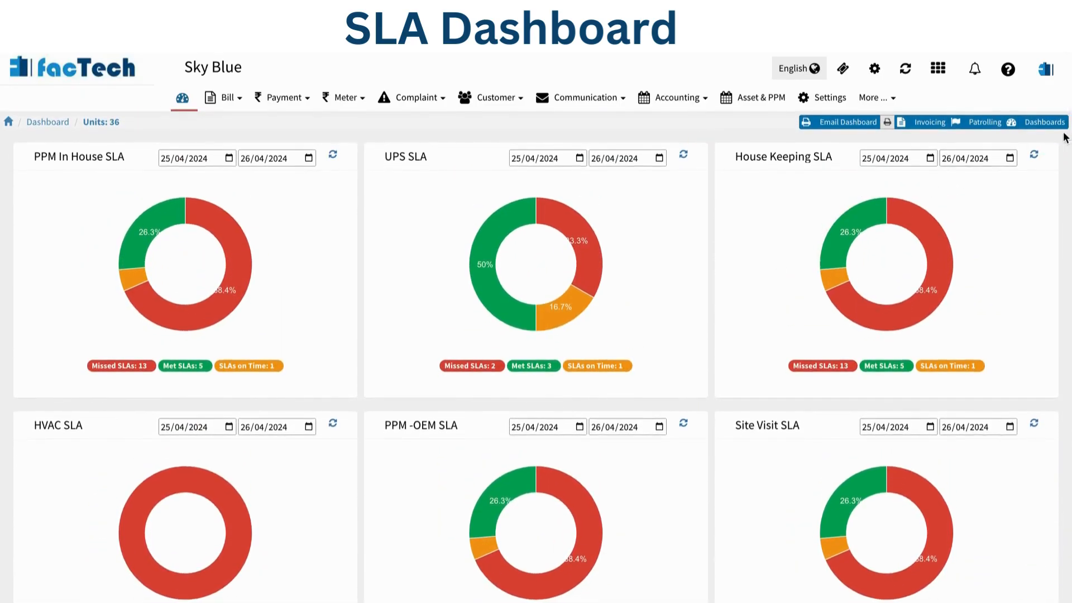
- Reopen the SLA dashboard editor, move STP SLA to first, and save
left_click(1042, 122)
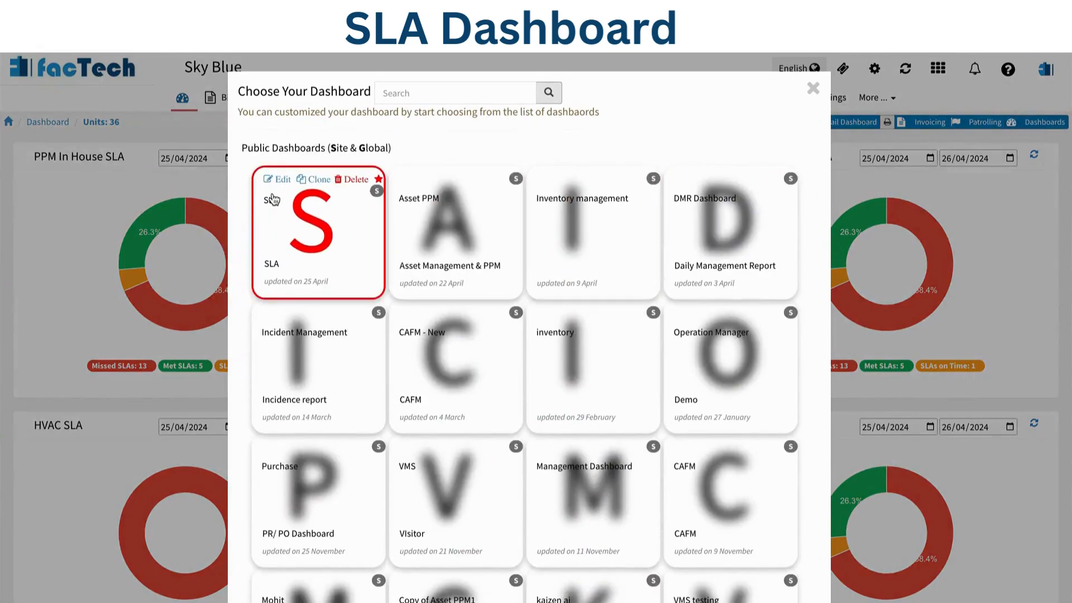
left_click(811, 87)
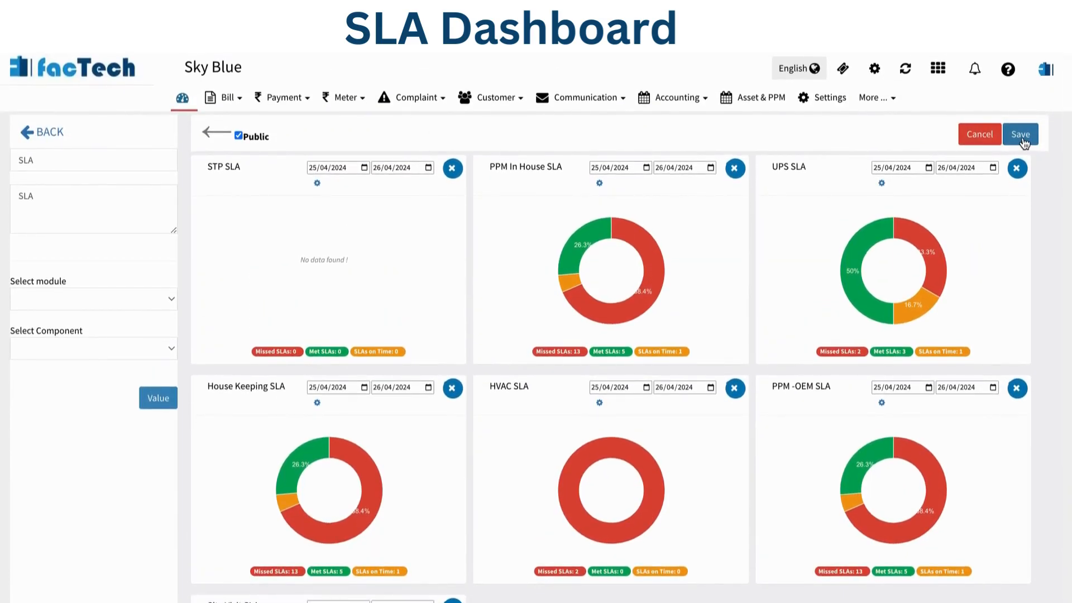
left_click(1020, 134)
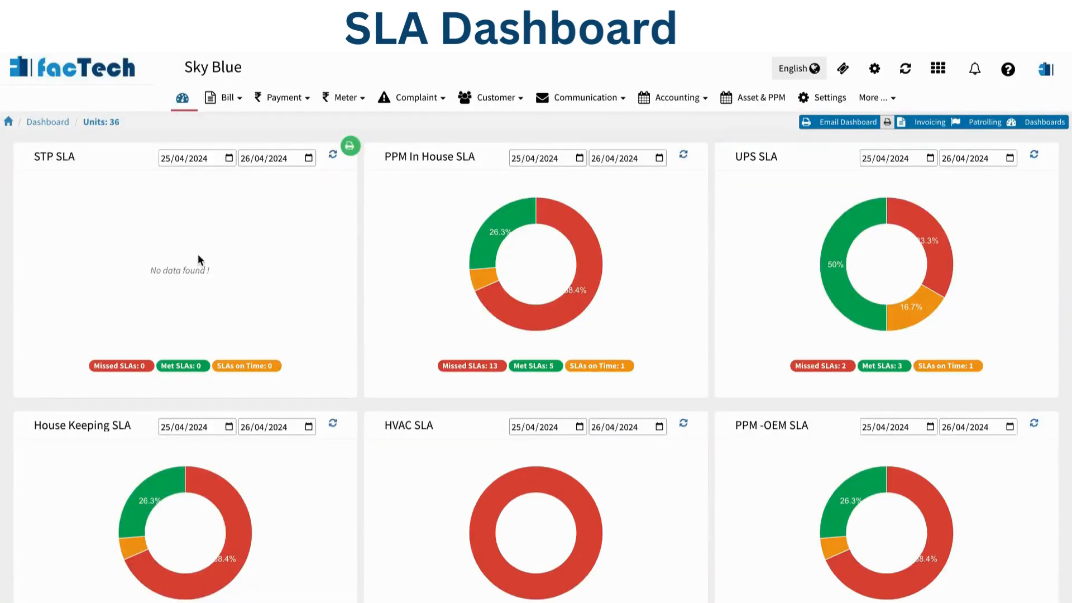
mouse_move(164, 308)
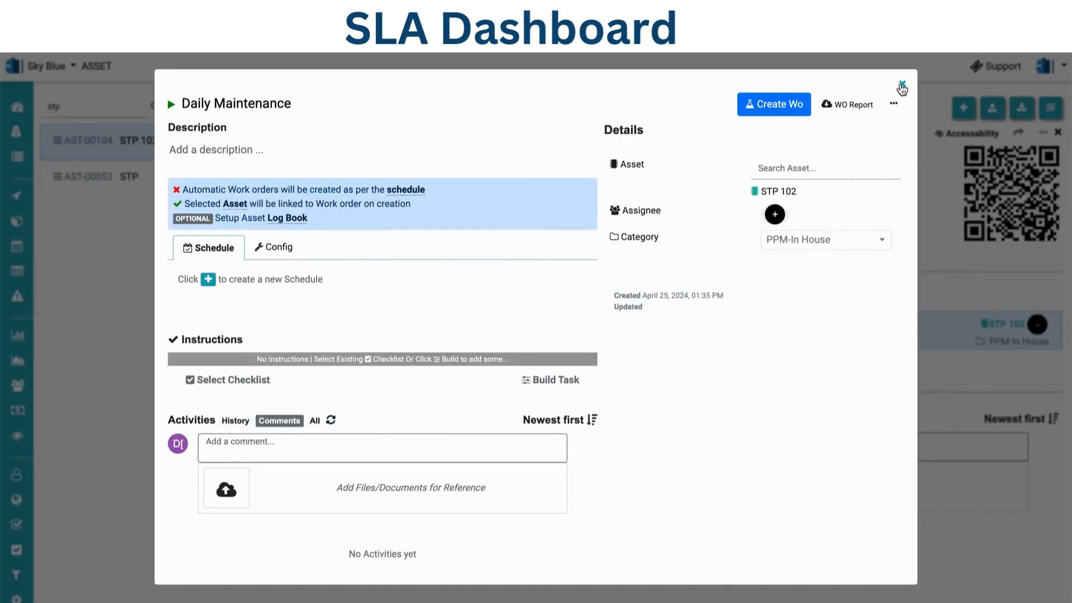
mouse_move(804, 198)
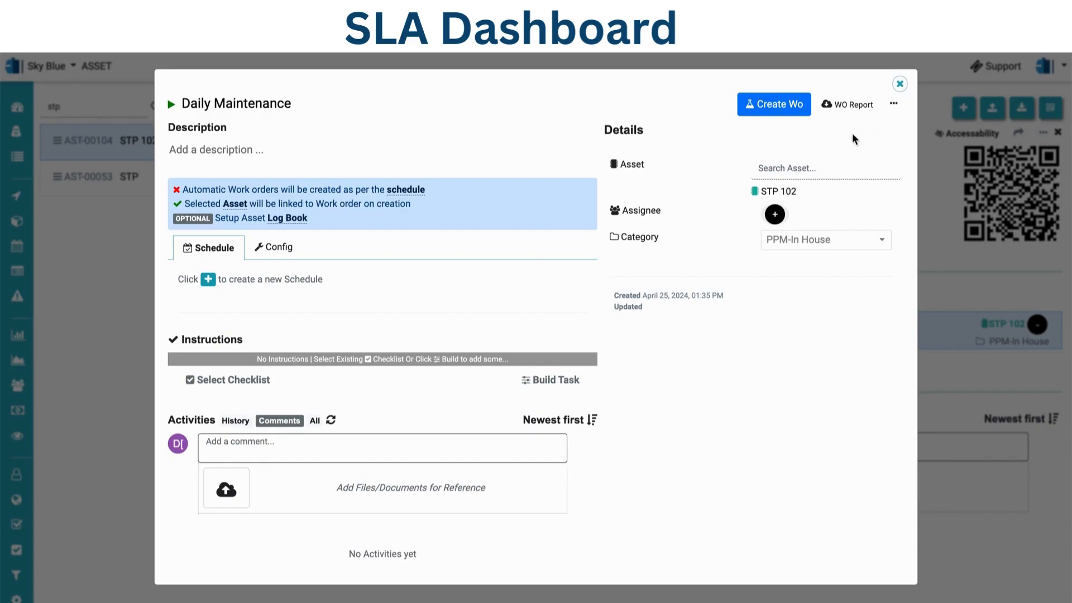
mouse_move(554, 215)
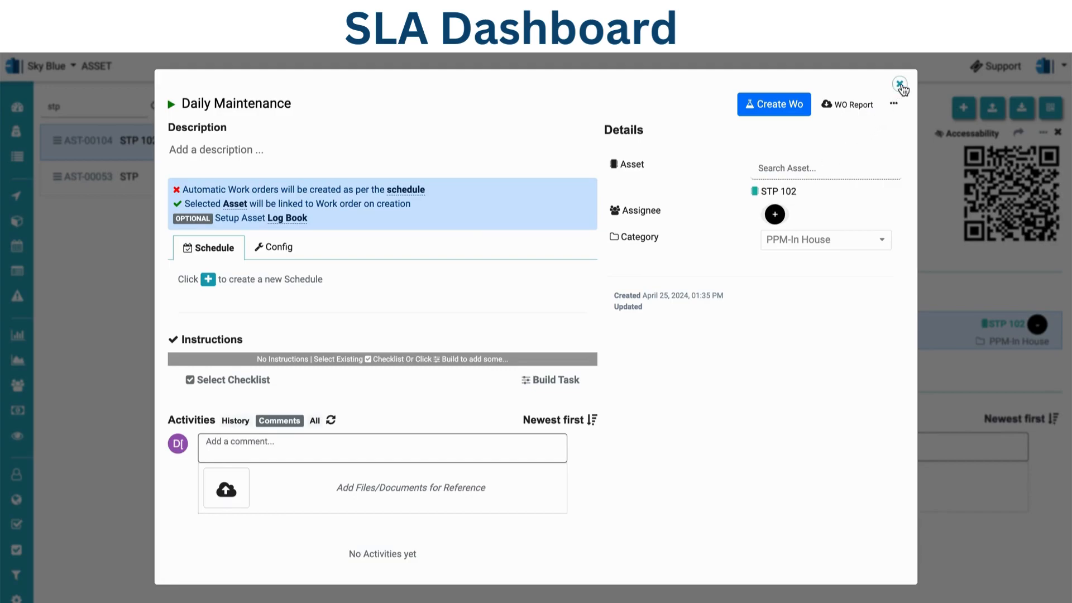
- Close the STP 102 Daily Maintenance schedule popup
left_click(899, 84)
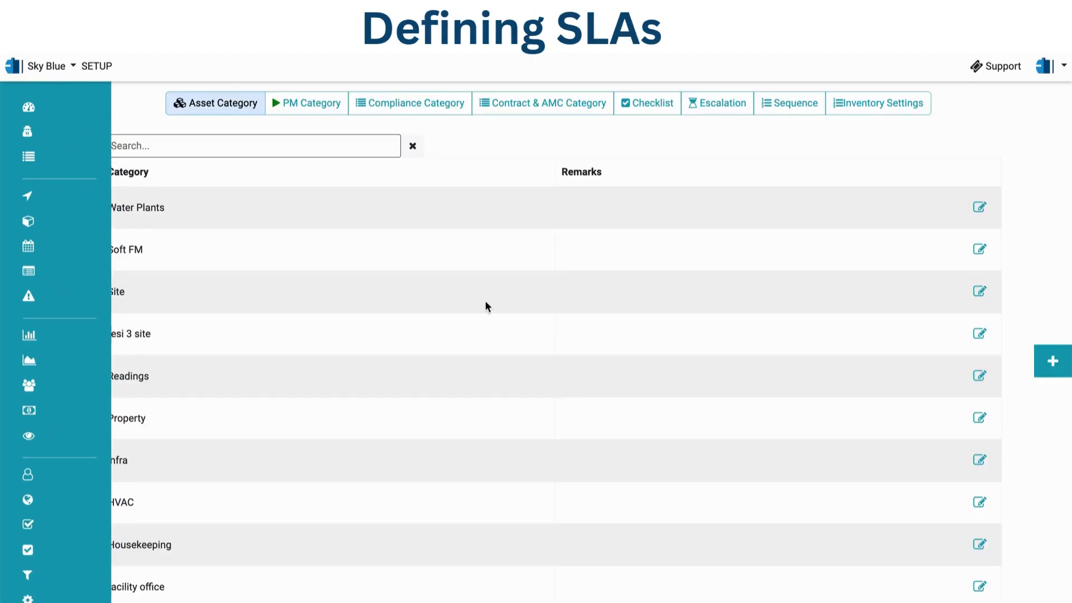
left_click(716, 103)
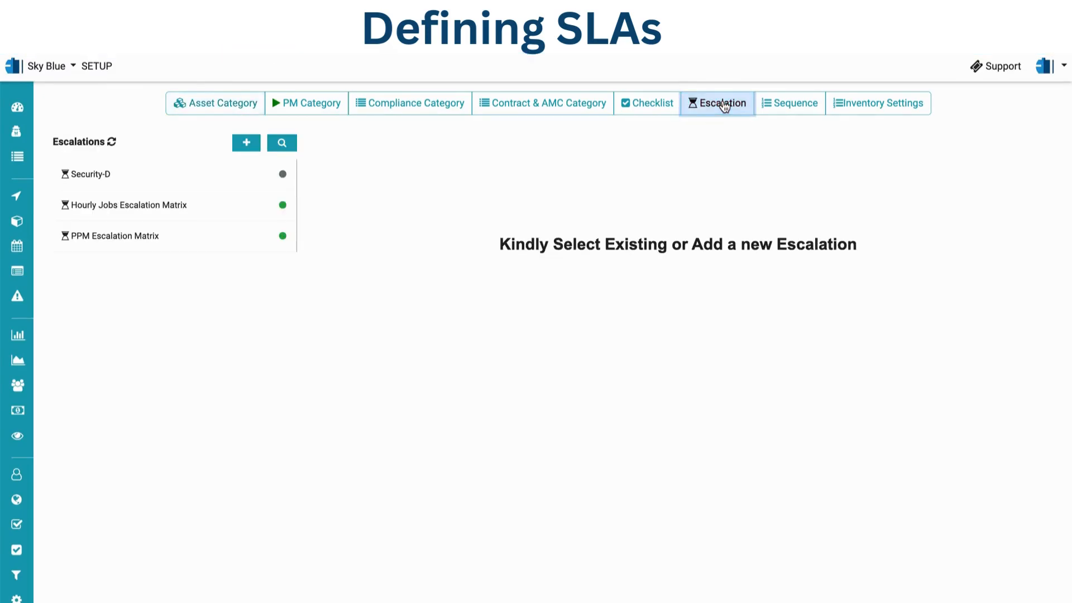
left_click(113, 235)
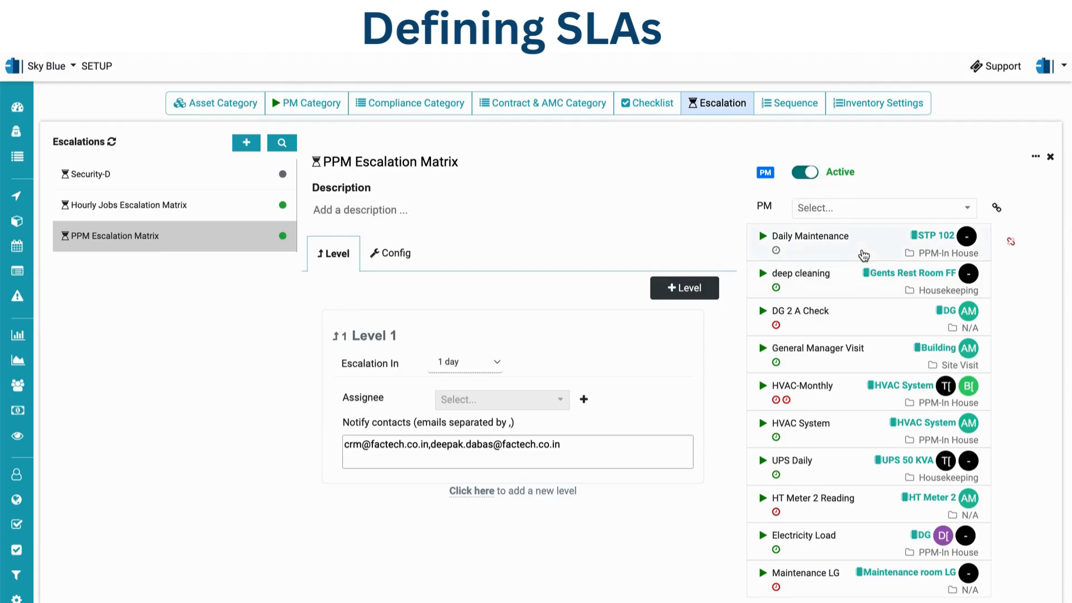
mouse_move(930, 253)
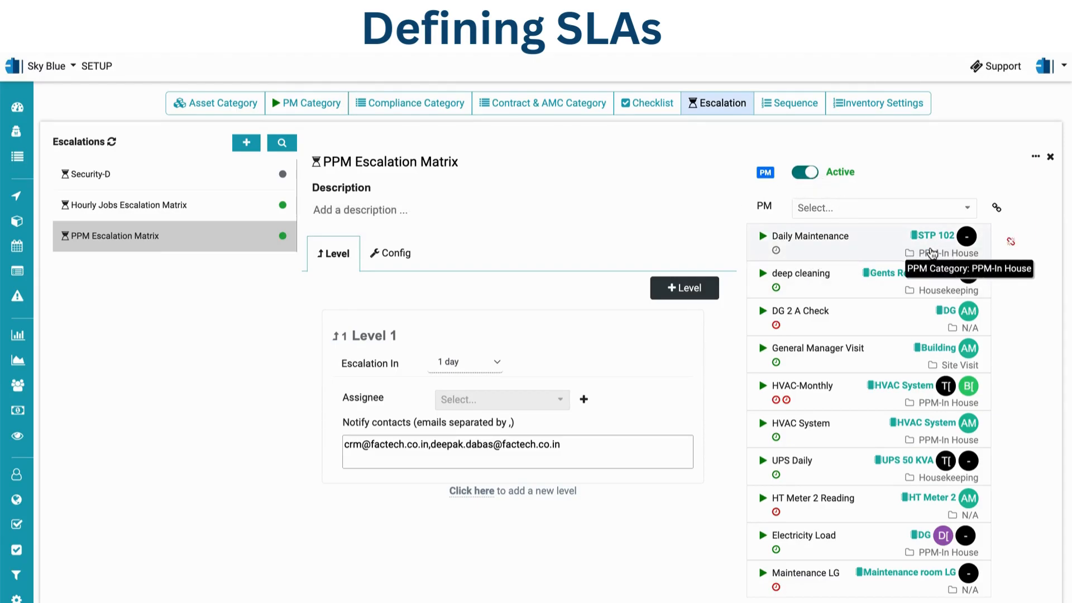
mouse_move(957, 261)
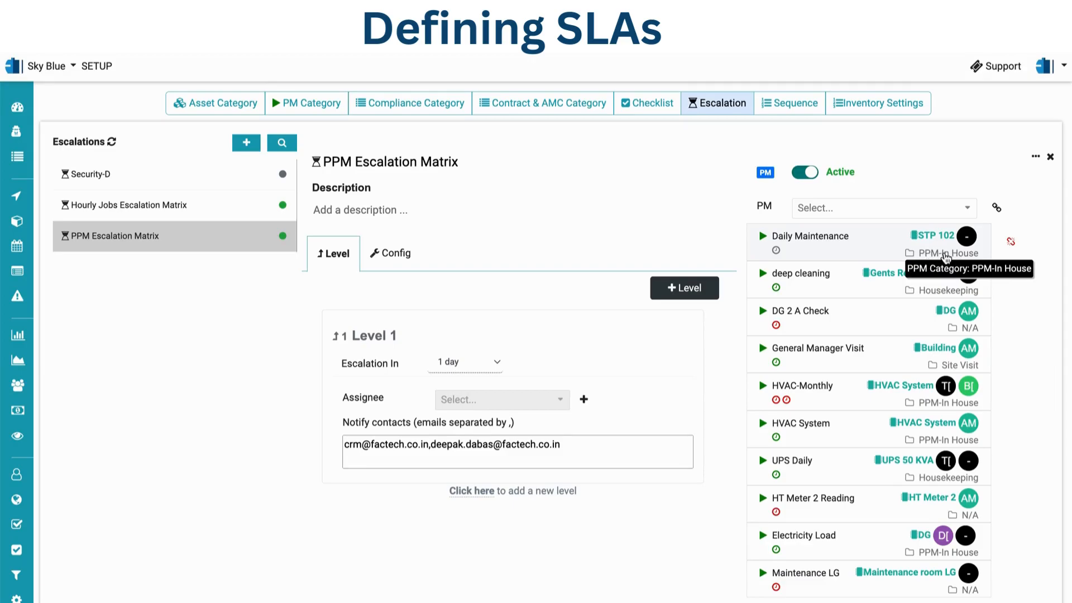
mouse_move(896, 246)
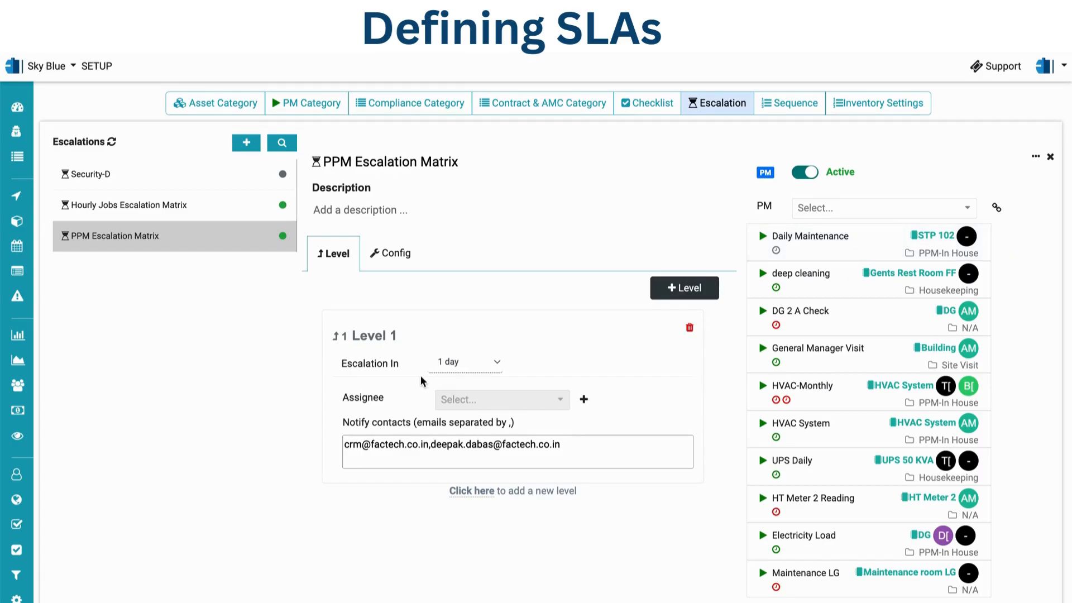
mouse_move(445, 381)
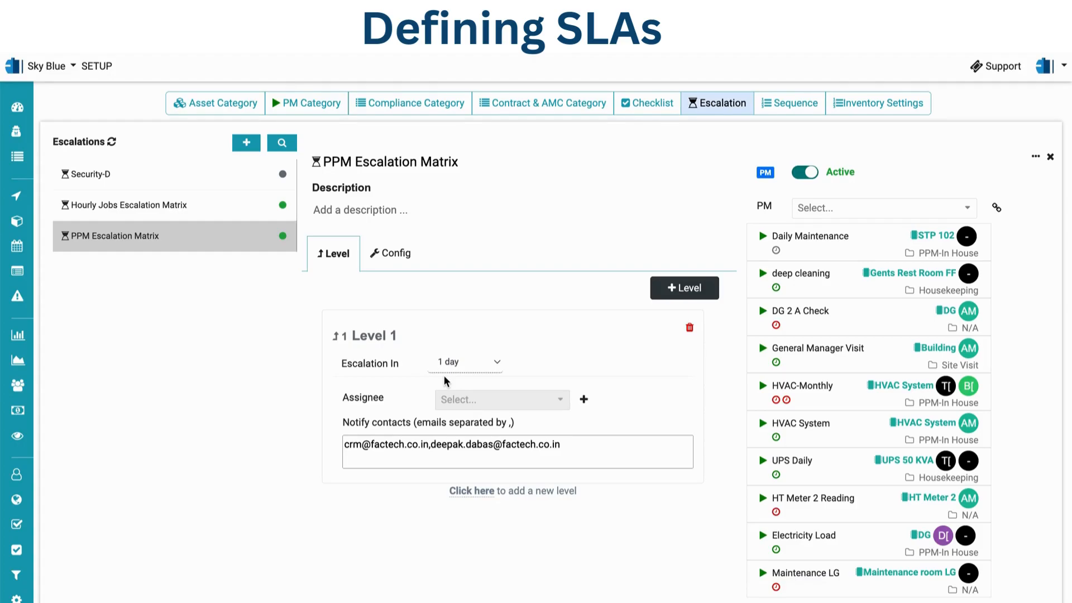
mouse_move(182, 244)
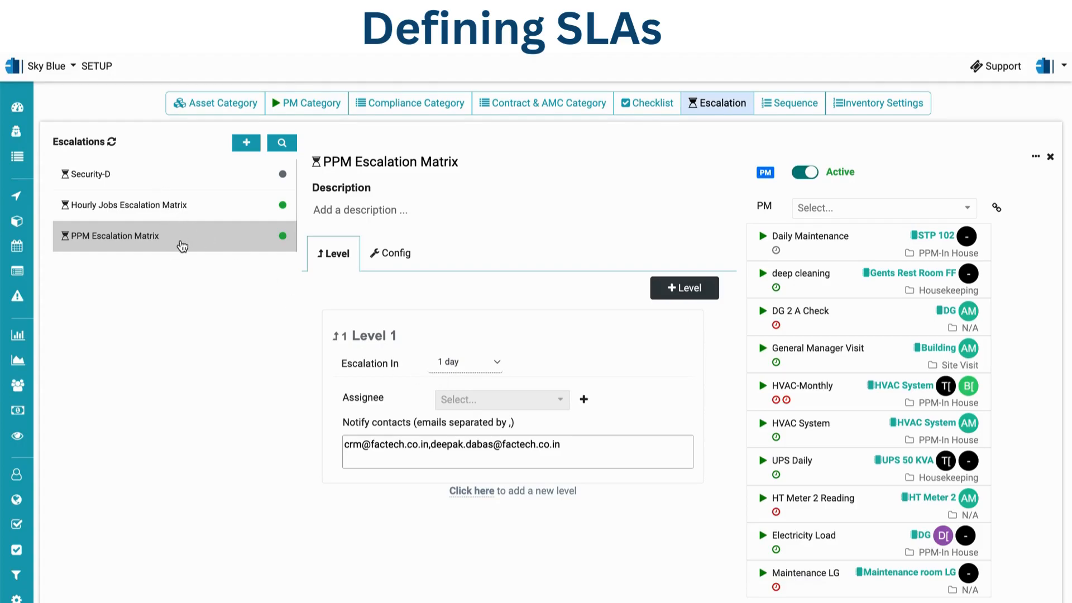
mouse_move(162, 284)
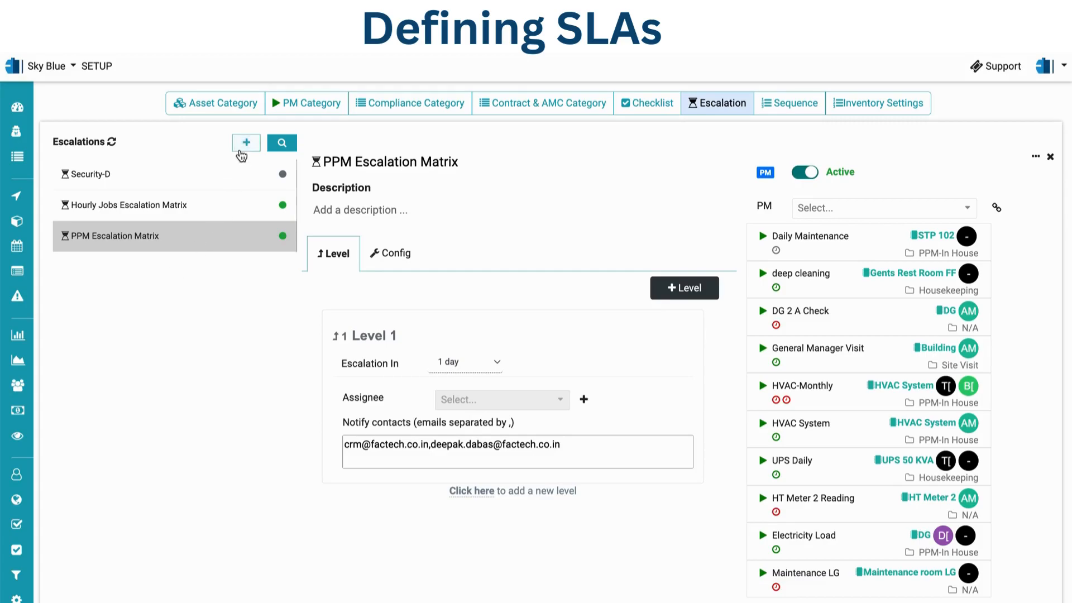
- Add a PM-type escalation named '5 Day Escalation' and save it
left_click(246, 143)
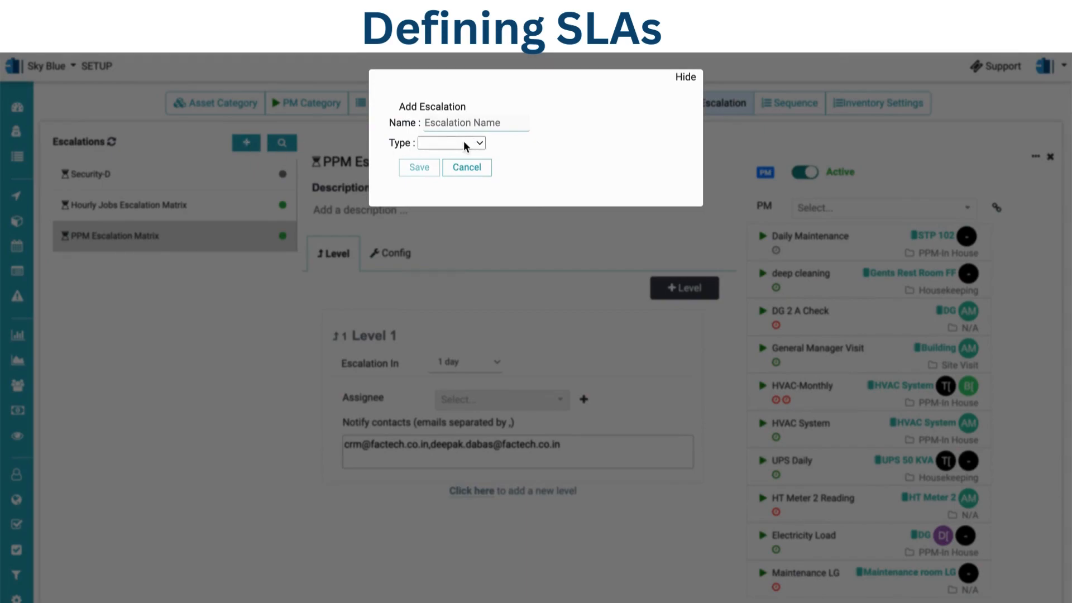
left_click(450, 142)
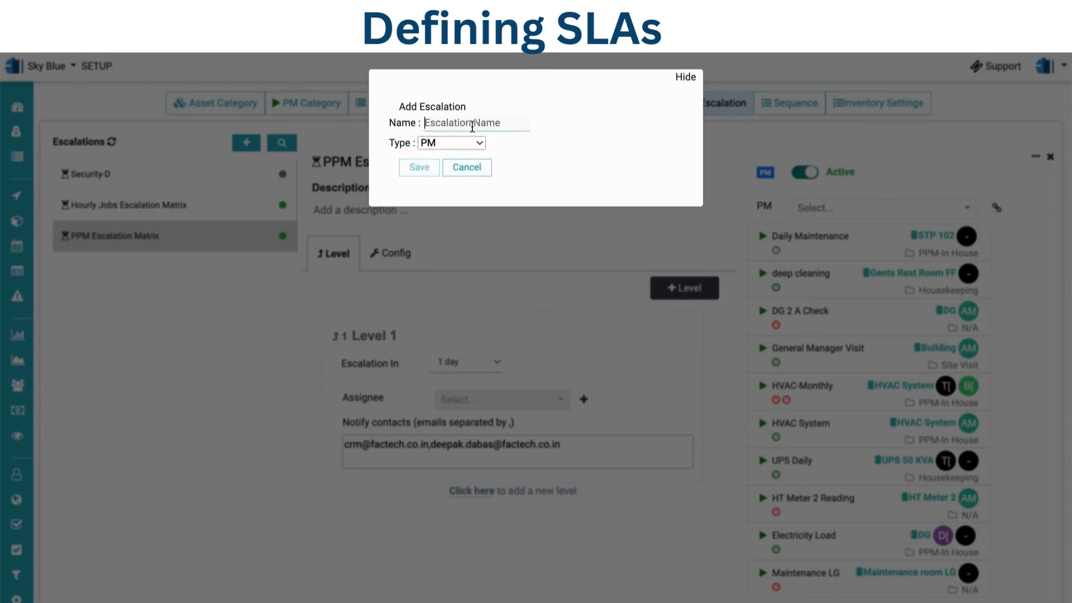
type("5 Day E")
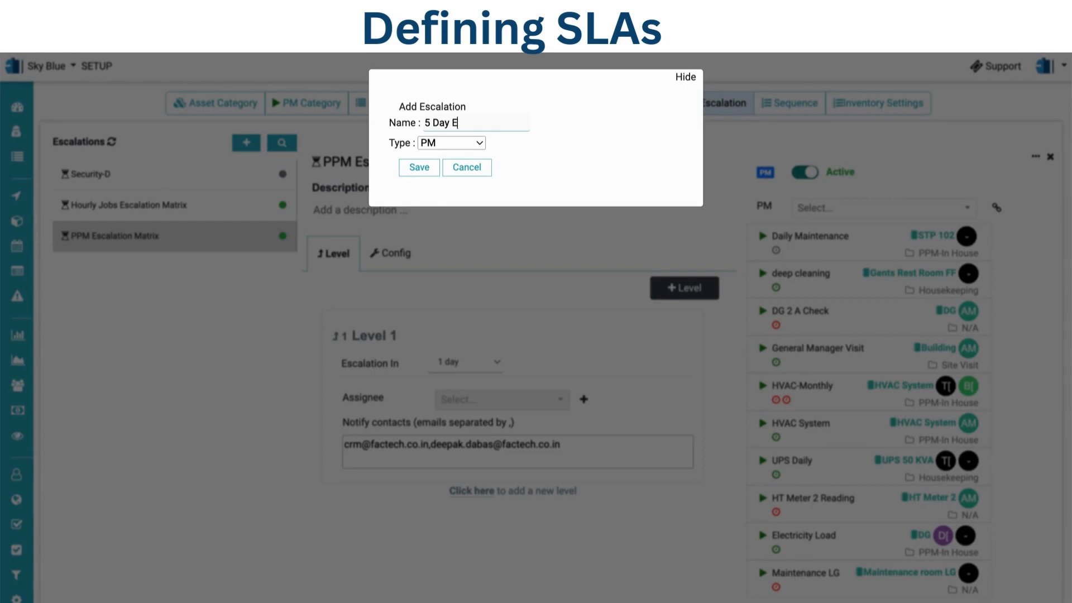
type("scalation")
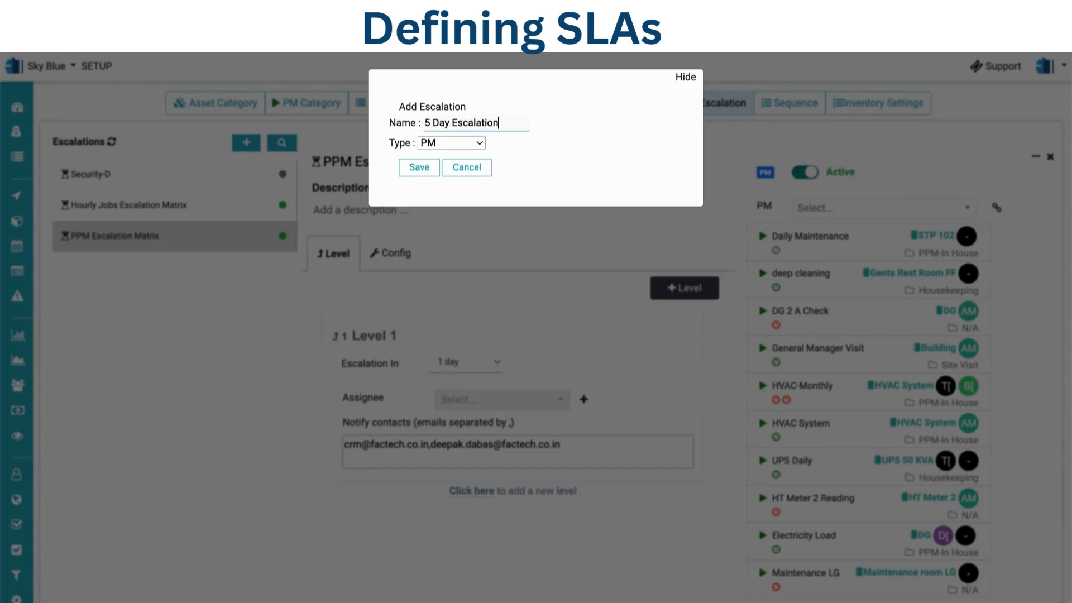
left_click(418, 167)
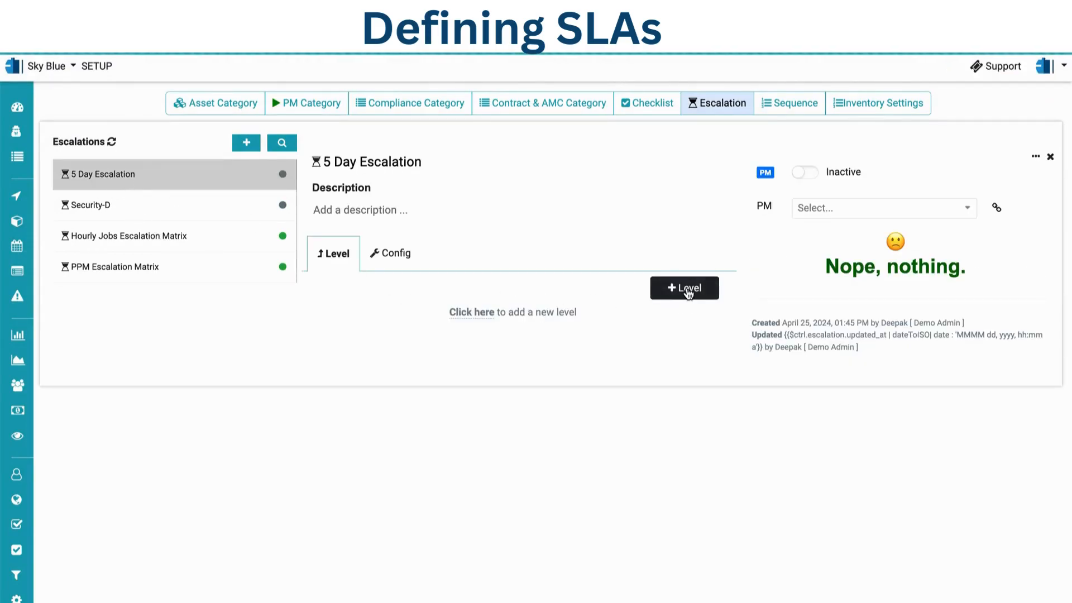
- Add Level 1 escalating in 5 days and switch the escalation to Active
left_click(684, 287)
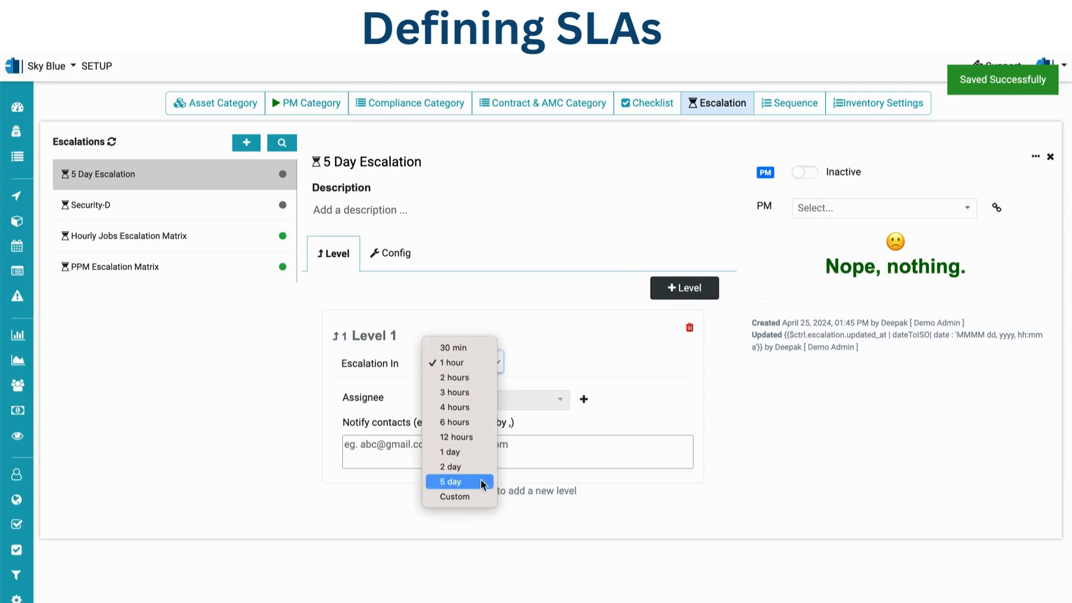
left_click(450, 481)
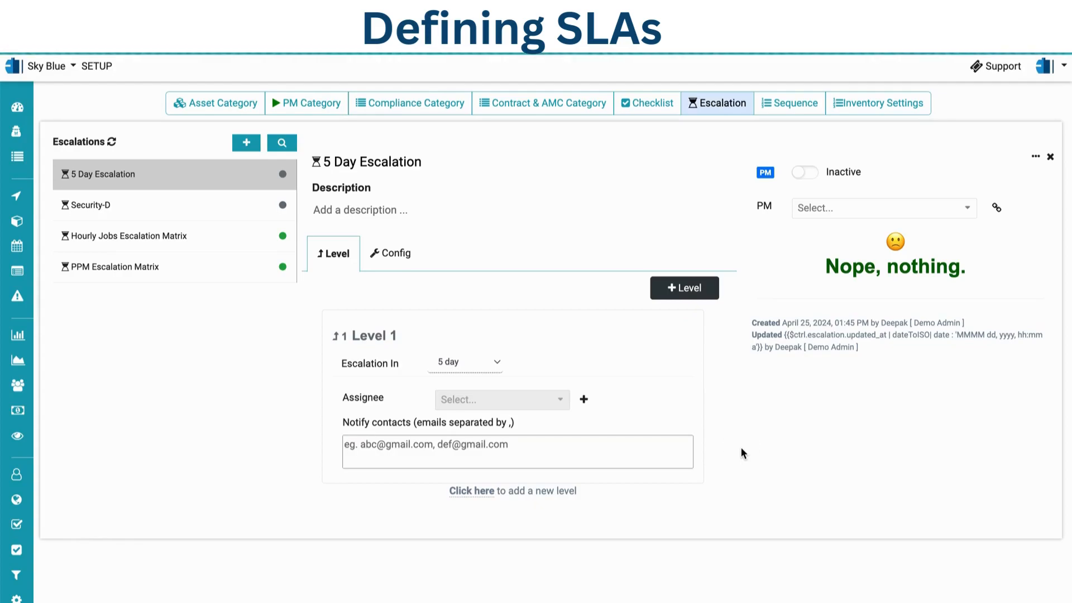
left_click(804, 172)
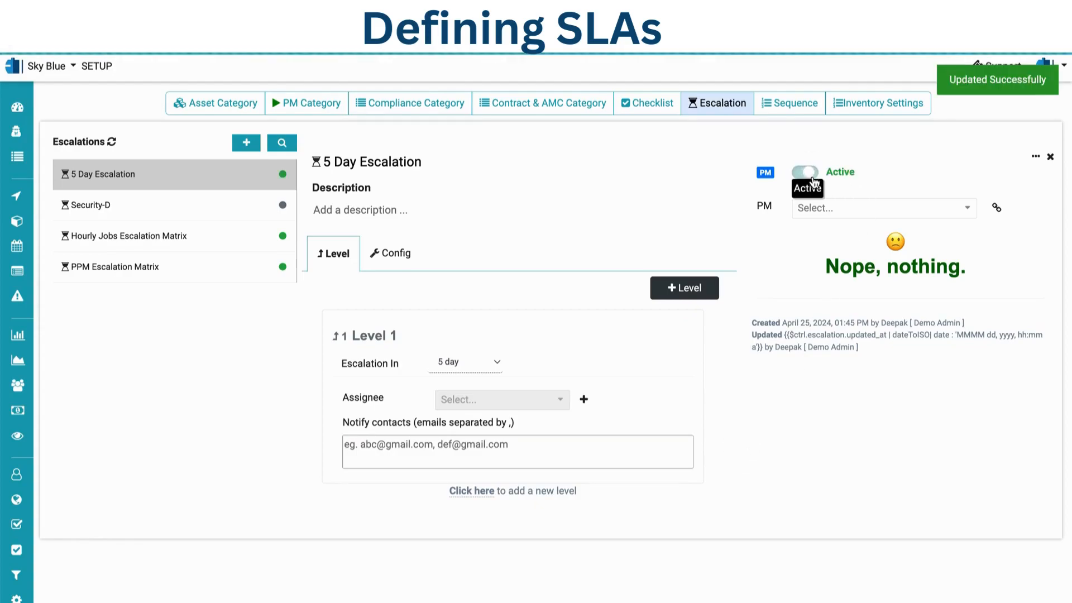
left_click(882, 207)
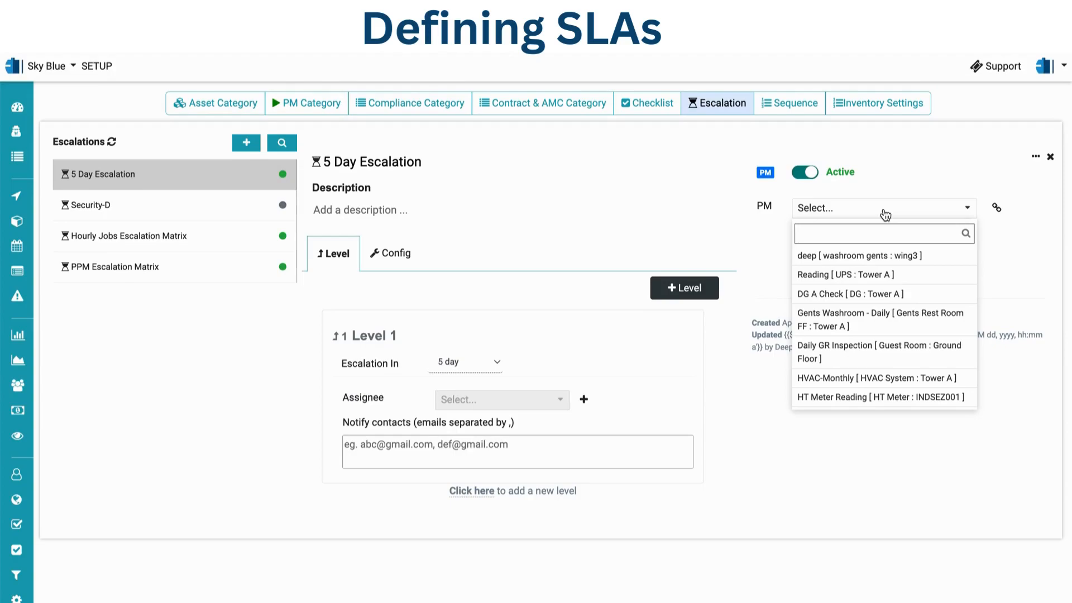
- Search 'Hva' and associate the HVAC-Monthly PM schedule with the escalation
type("Hva")
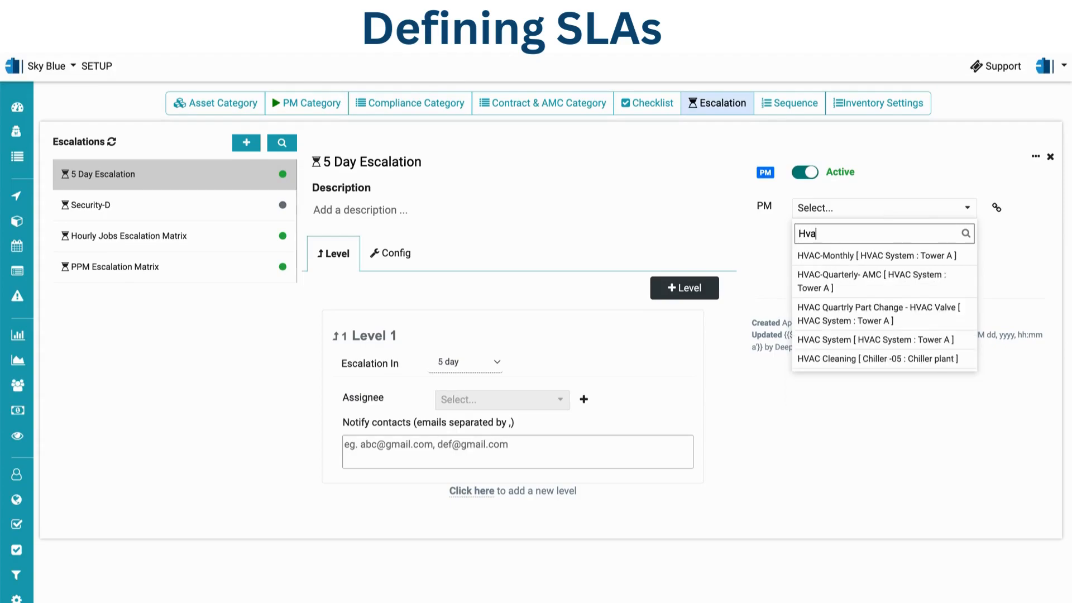
left_click(876, 255)
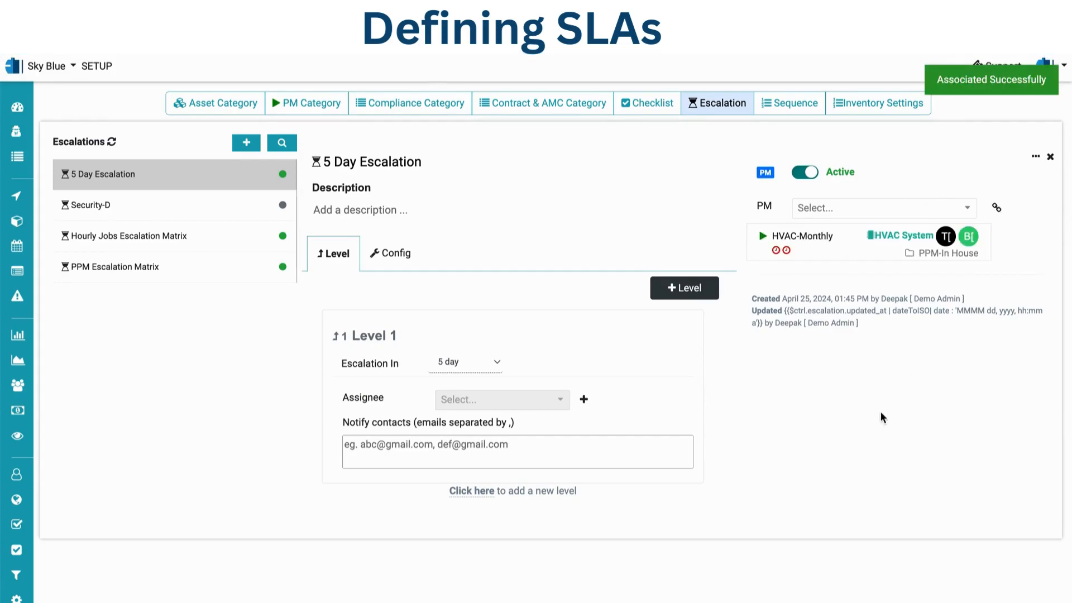
mouse_move(887, 431)
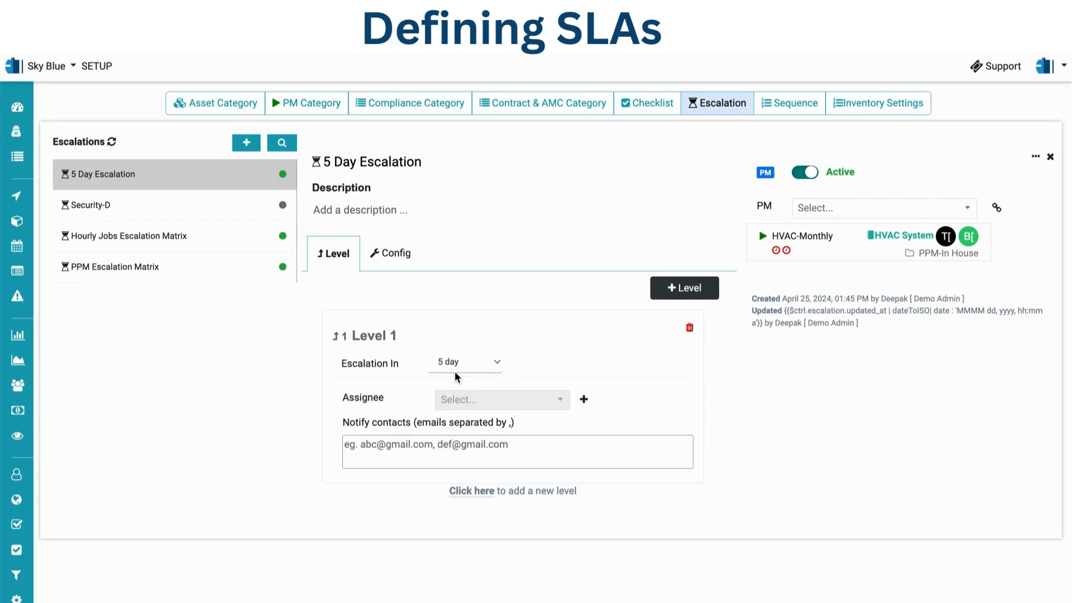
mouse_move(825, 266)
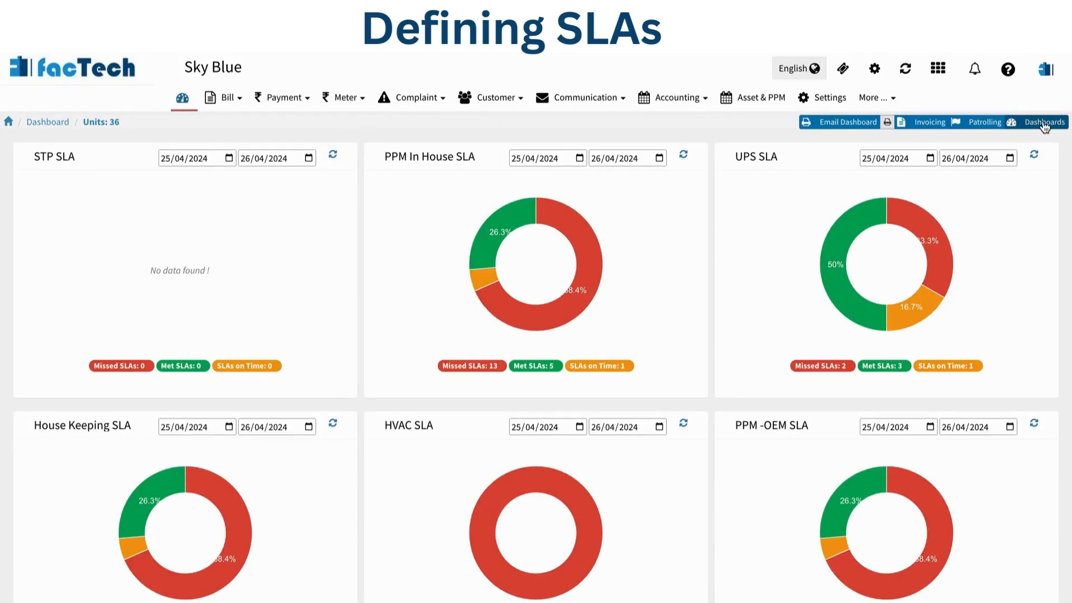
- Point the STP SLA widget at asset [AST-00104] STP 102
left_click(1044, 122)
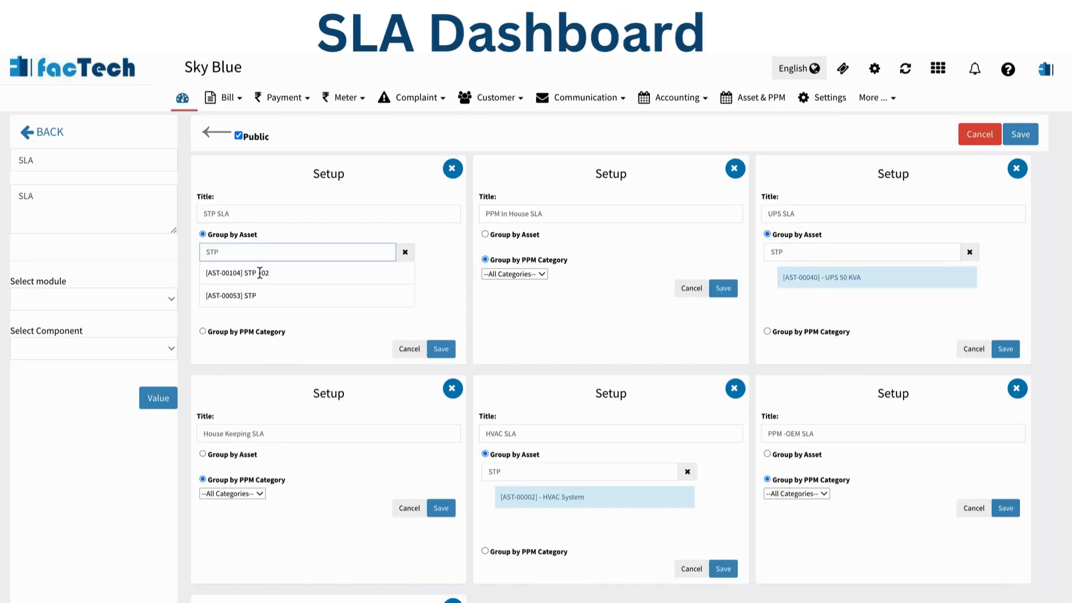
left_click(256, 272)
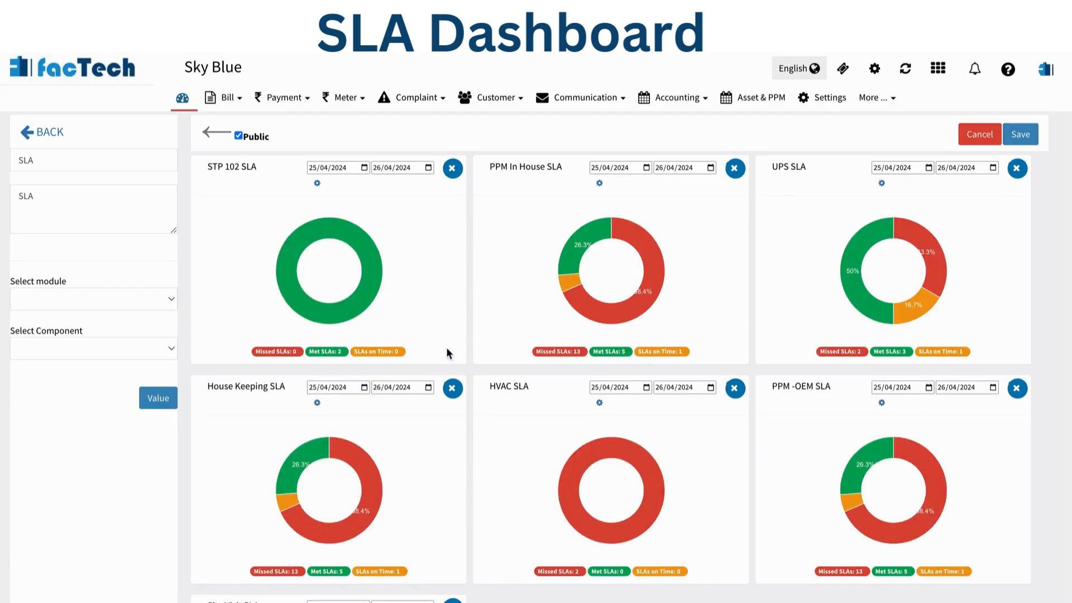
mouse_move(993, 157)
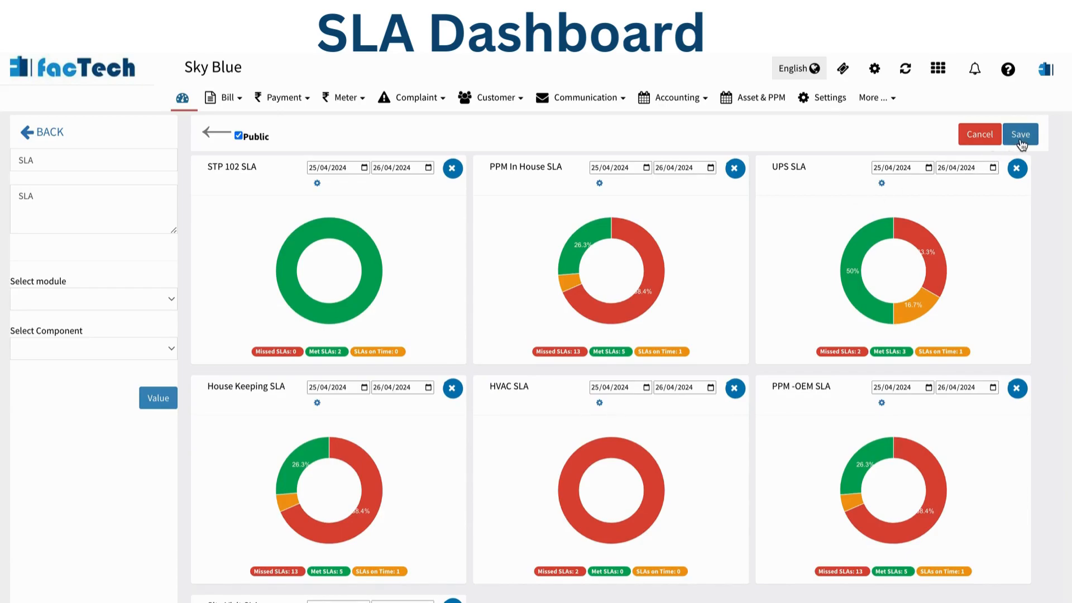
- Save the dashboard and view Met SLAs for STP 102 (WO-22965, WO-22964)
left_click(1020, 134)
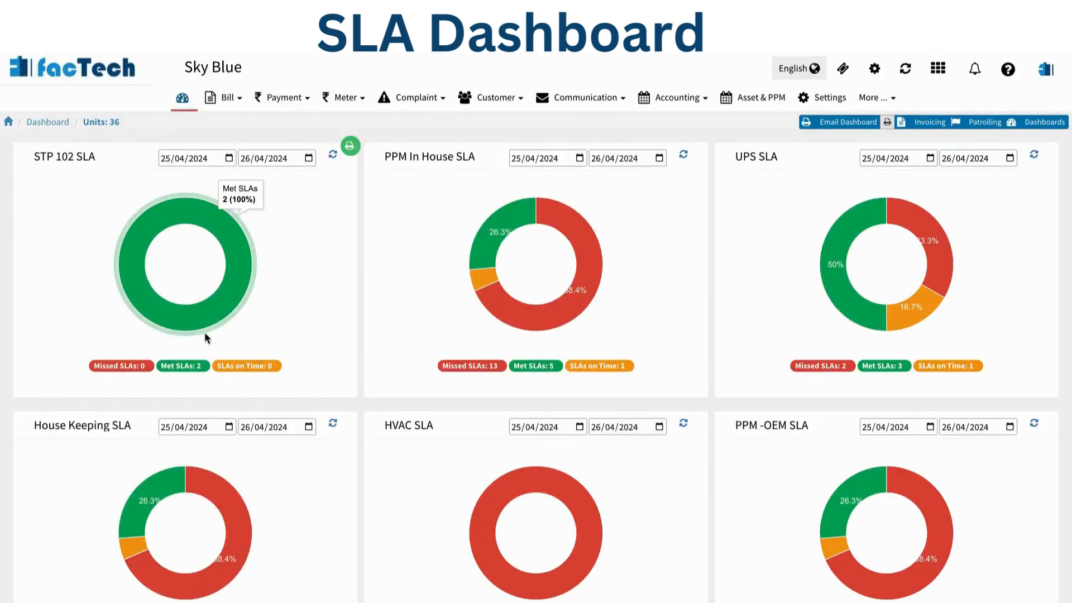
mouse_move(182, 365)
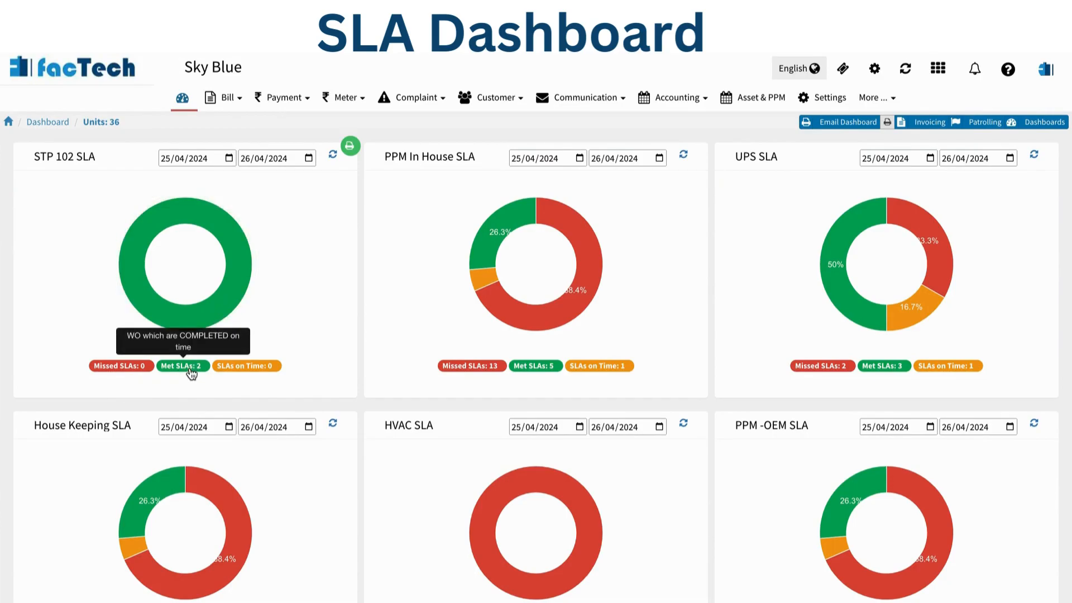
left_click(180, 365)
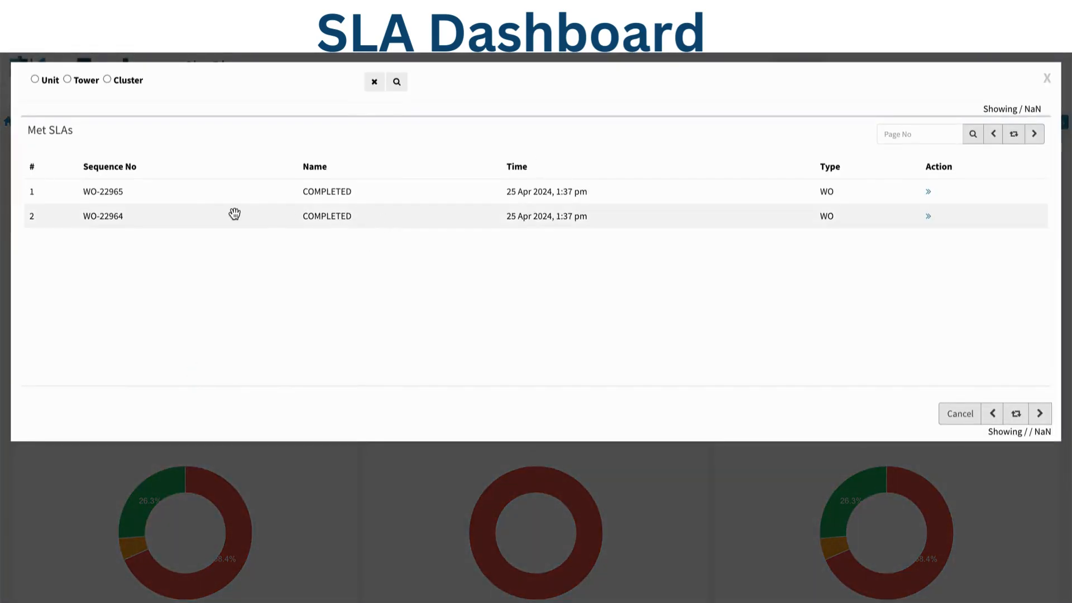